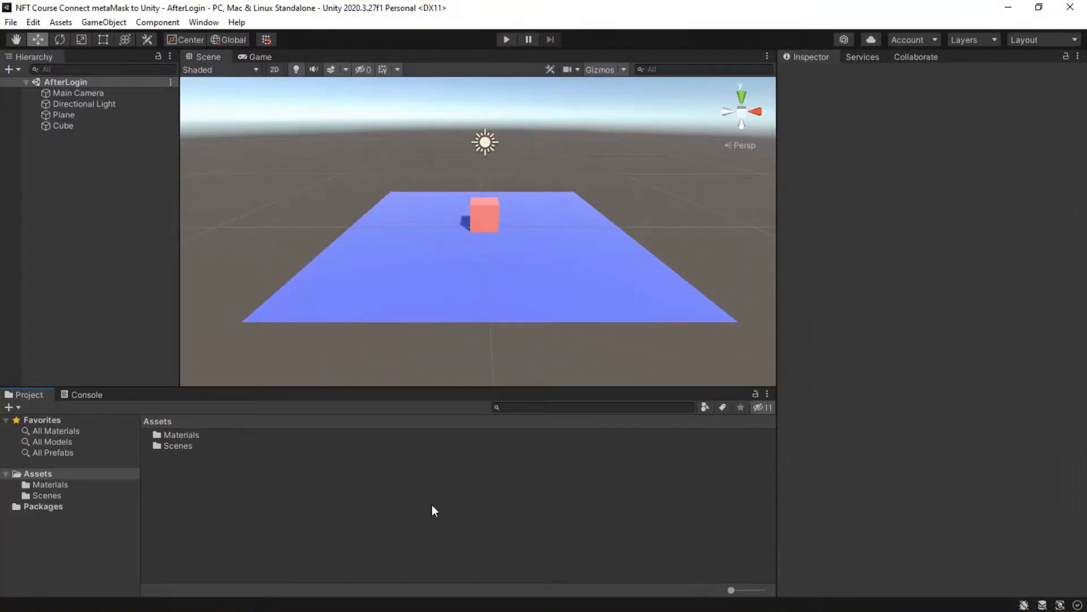
{"action": "mouse_move", "coordinate": [501, 497]}
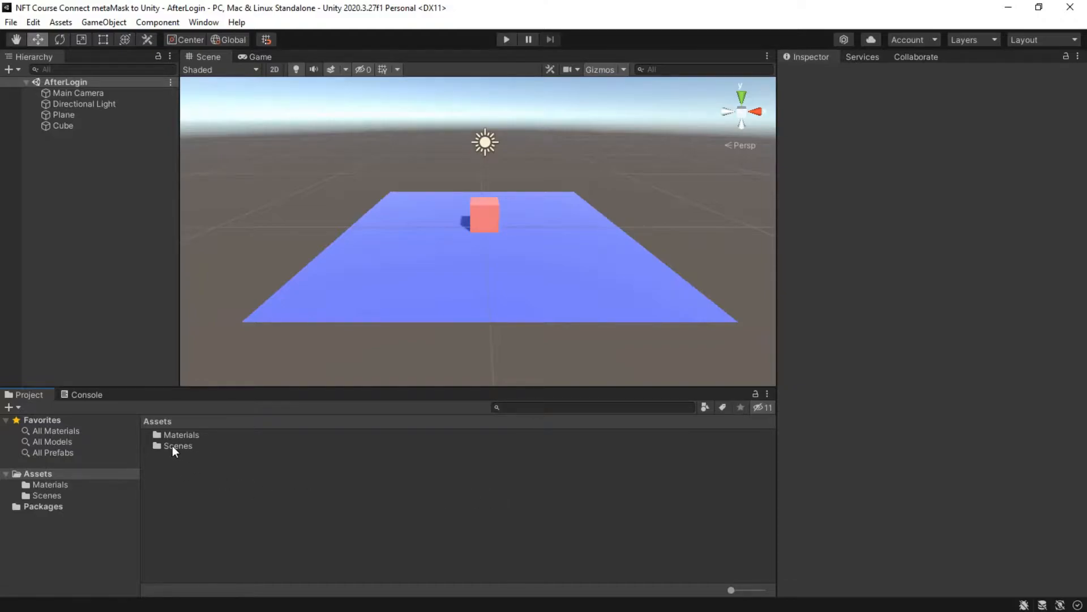
Step: Download web3.unitypackage from the ChainSafe web3.unity v1.2.7 release assets on GitHub
{"action": "left_click", "coordinate": [181, 435]}
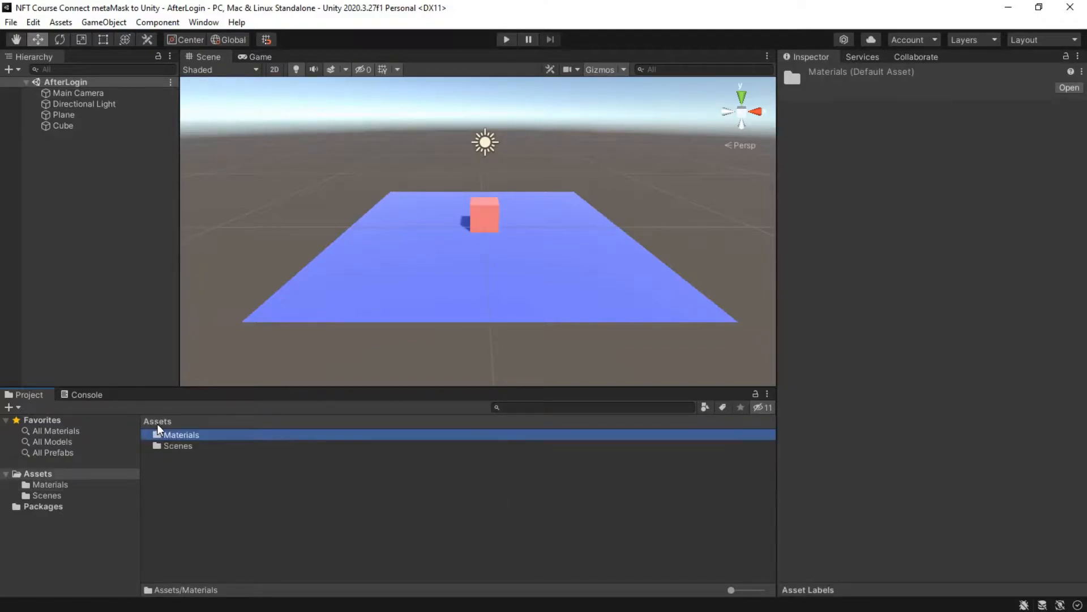
{"action": "double_click", "coordinate": [46, 495]}
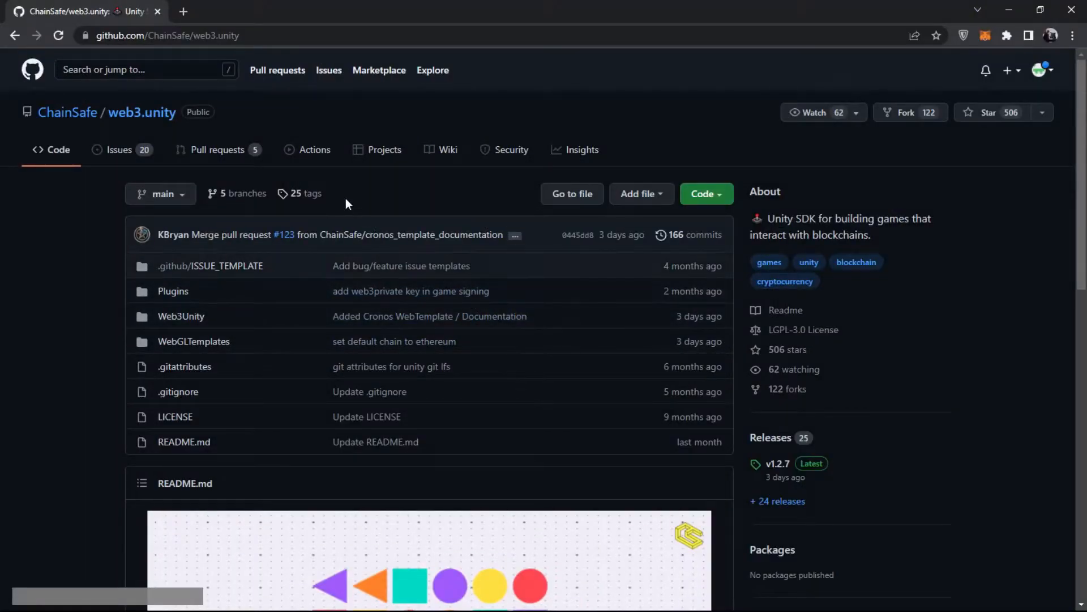
{"action": "mouse_move", "coordinate": [966, 408]}
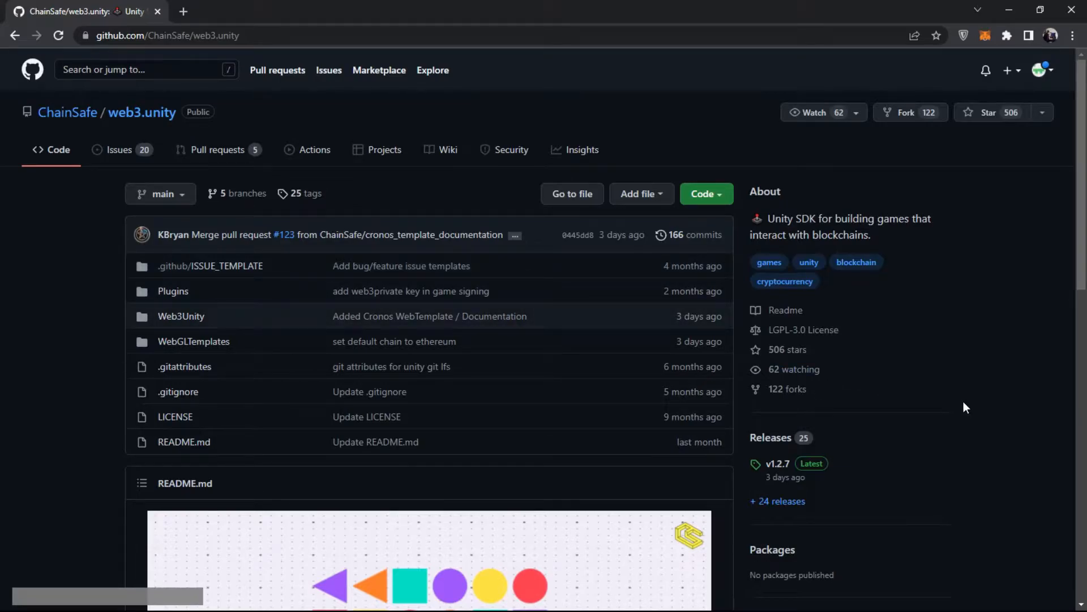
{"action": "scroll", "scroll_direction": "down", "scroll_amount": 3}
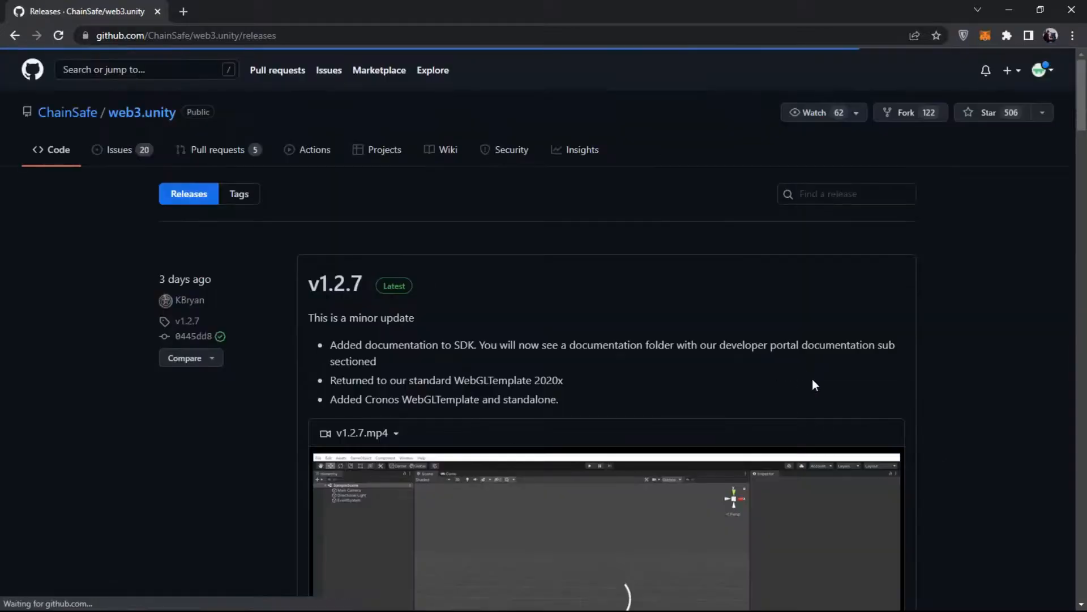
{"action": "scroll", "scroll_direction": "down", "scroll_amount": 3}
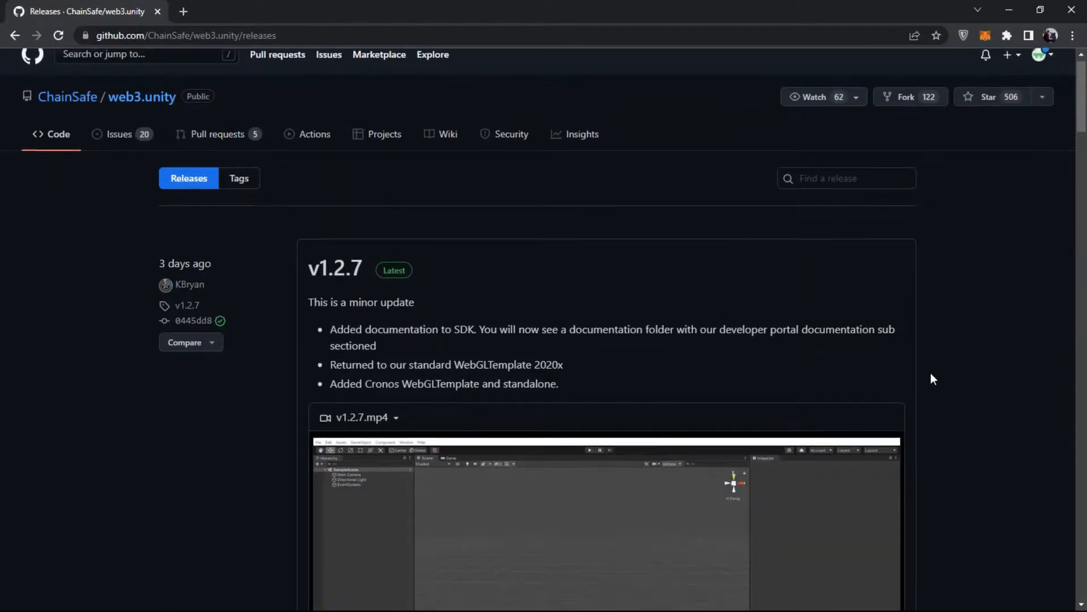
{"action": "scroll", "scroll_direction": "down", "scroll_amount": 3}
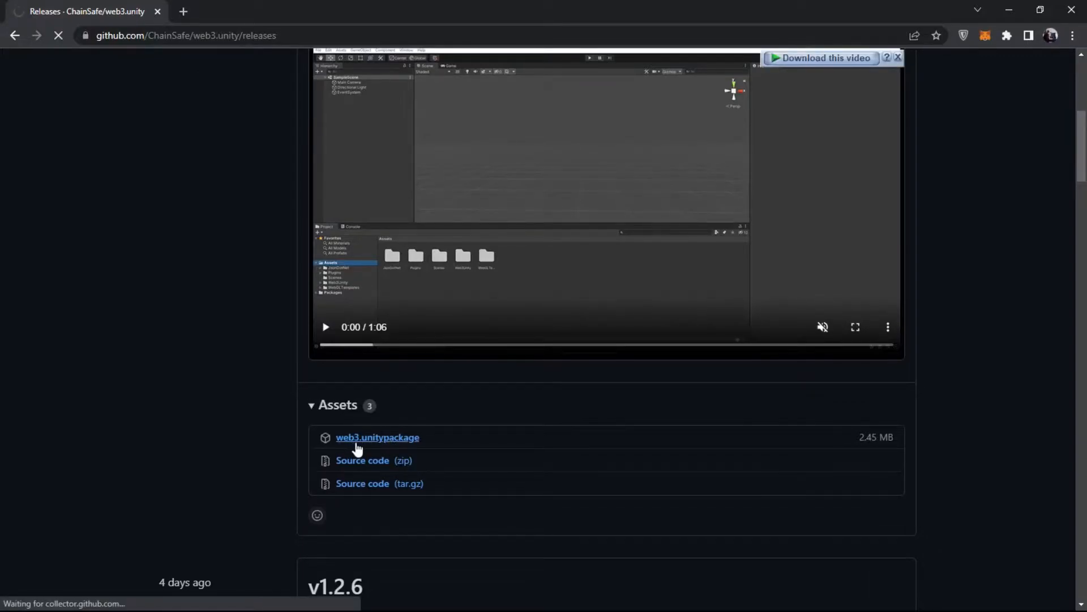
{"action": "left_click", "coordinate": [377, 437]}
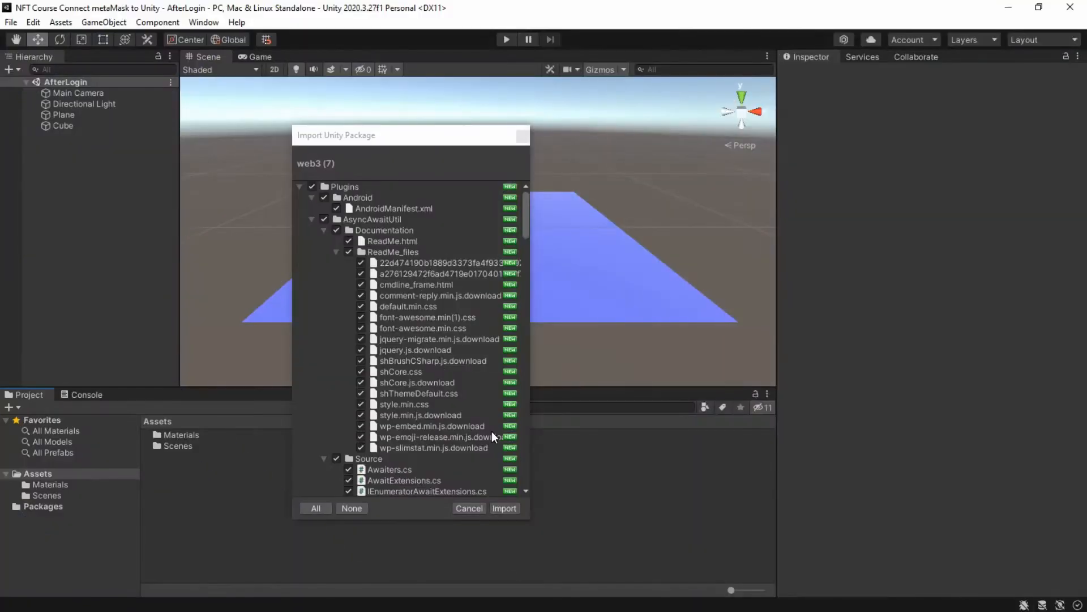
Step: Import every file in the web3 package, adding Plugins, Web3Unity and WebGLTemplates folders
{"action": "scroll", "scroll_direction": "down", "scroll_amount": 3}
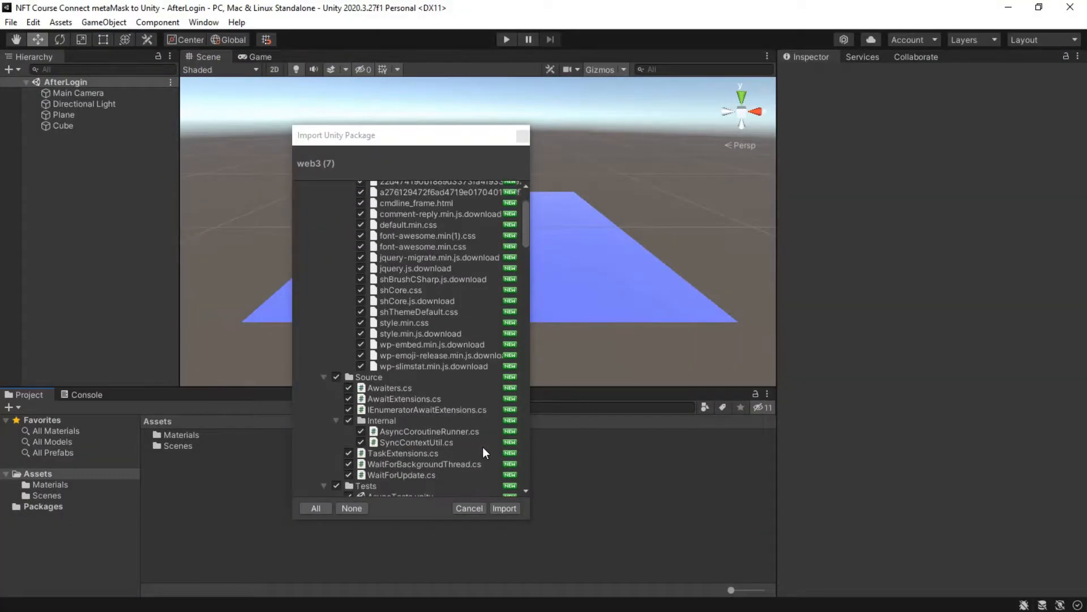
{"action": "left_click", "coordinate": [504, 507]}
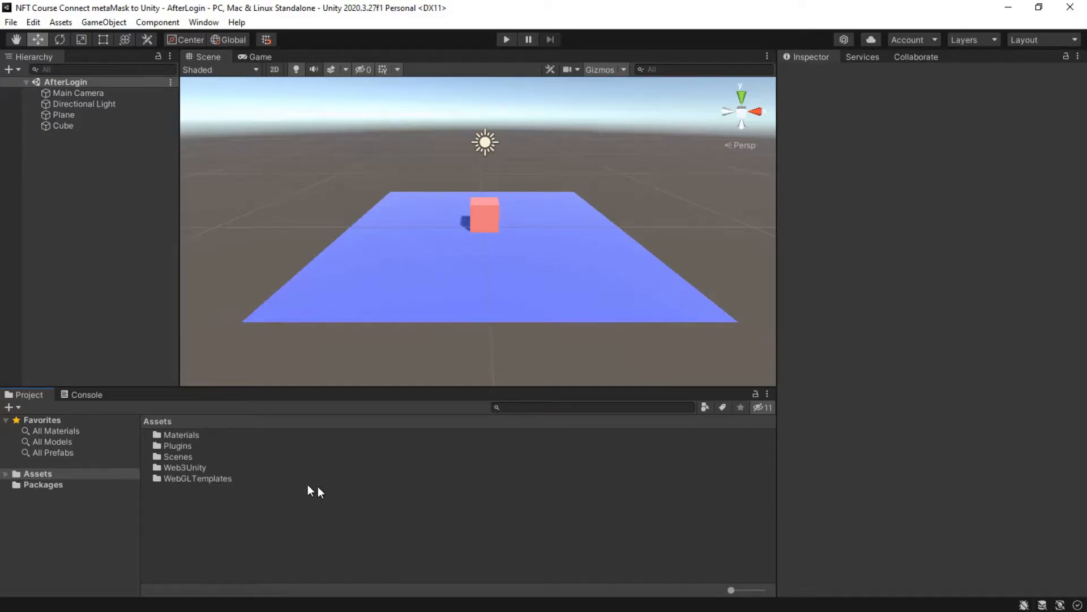
Step: Browse Web3Unity's Documentation, then its Scenes folder, selecting WebLogin and WalletLogin
{"action": "left_click", "coordinate": [185, 467]}
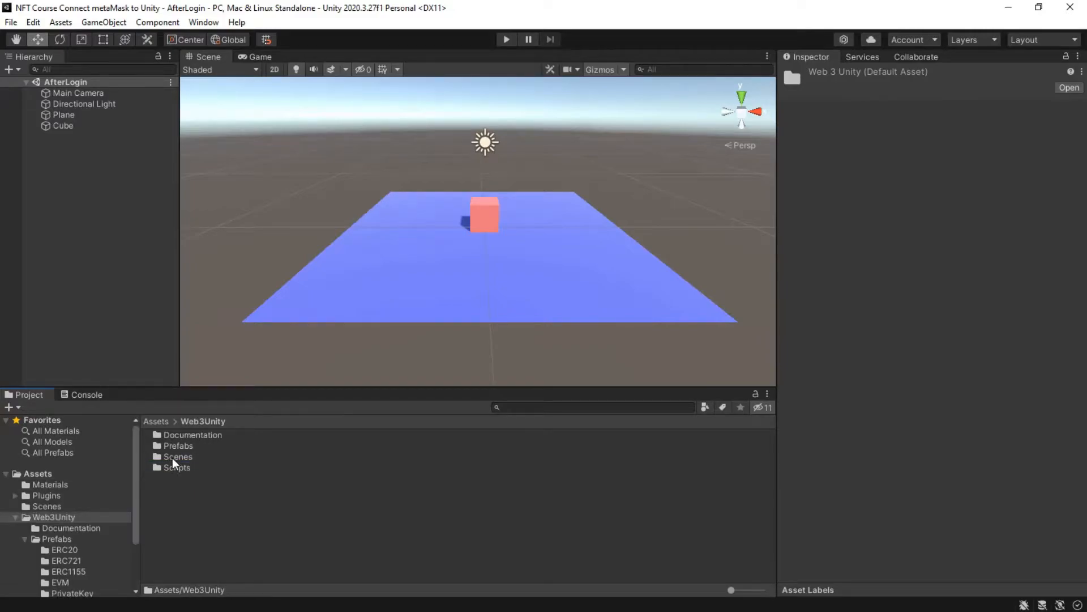
{"action": "double_click", "coordinate": [192, 434]}
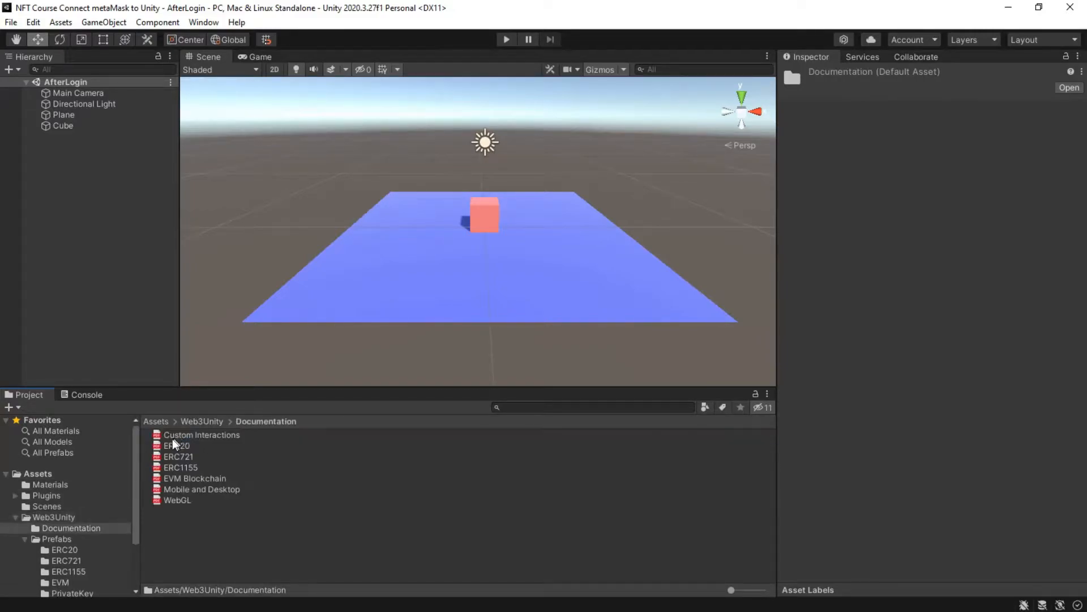
{"action": "mouse_move", "coordinate": [215, 427]}
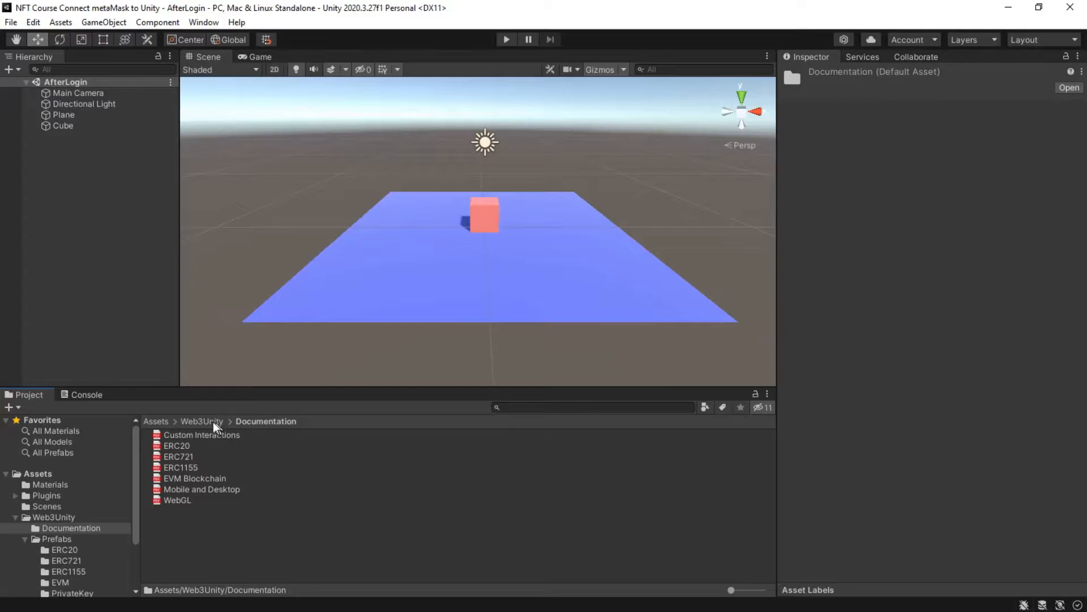
{"action": "left_click", "coordinate": [177, 445]}
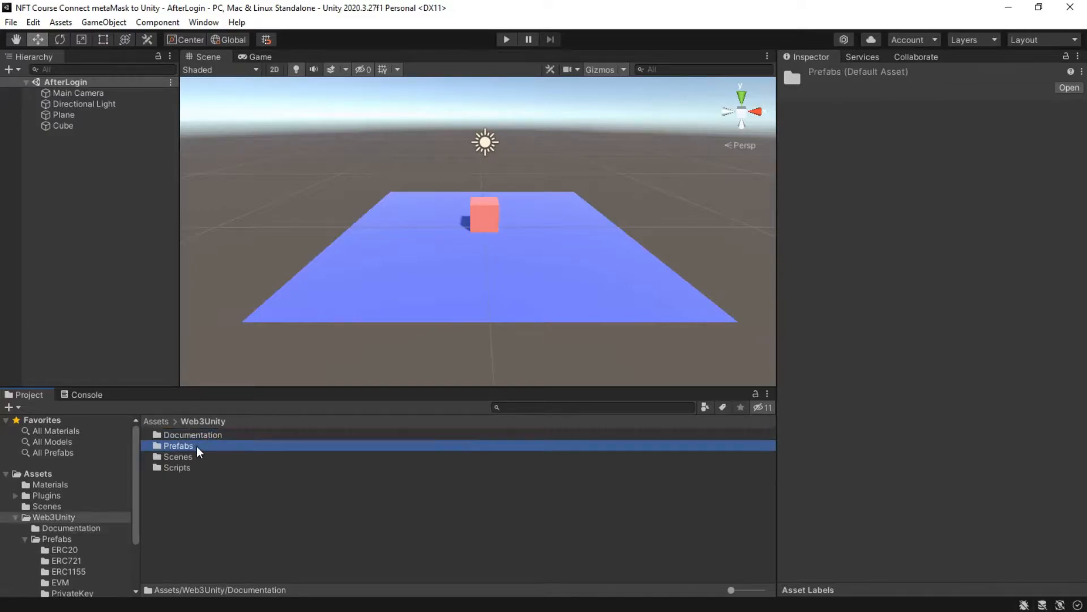
{"action": "double_click", "coordinate": [178, 445]}
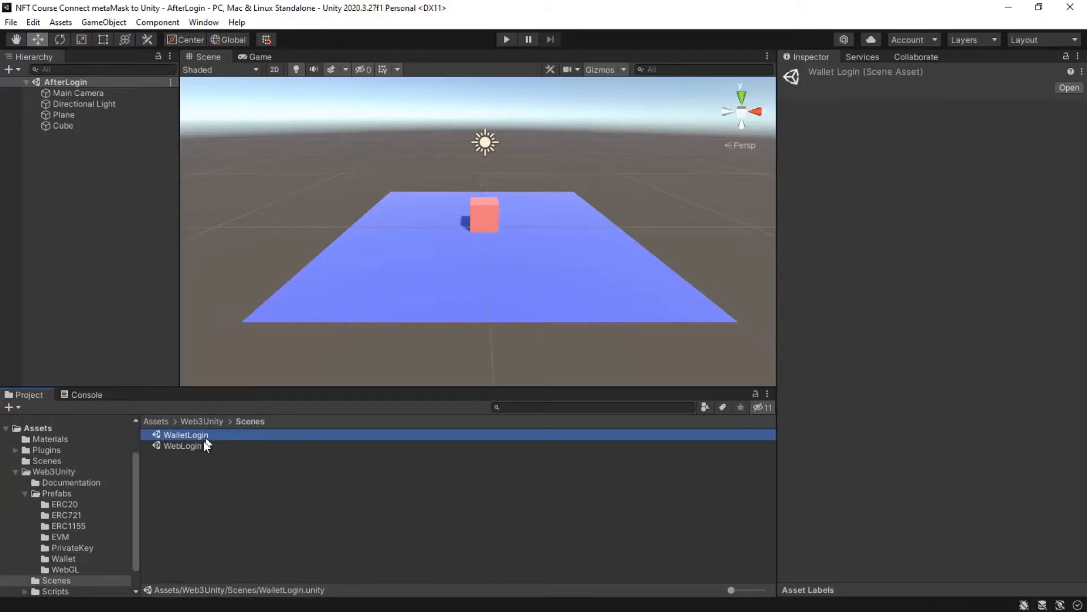
{"action": "left_click", "coordinate": [182, 445]}
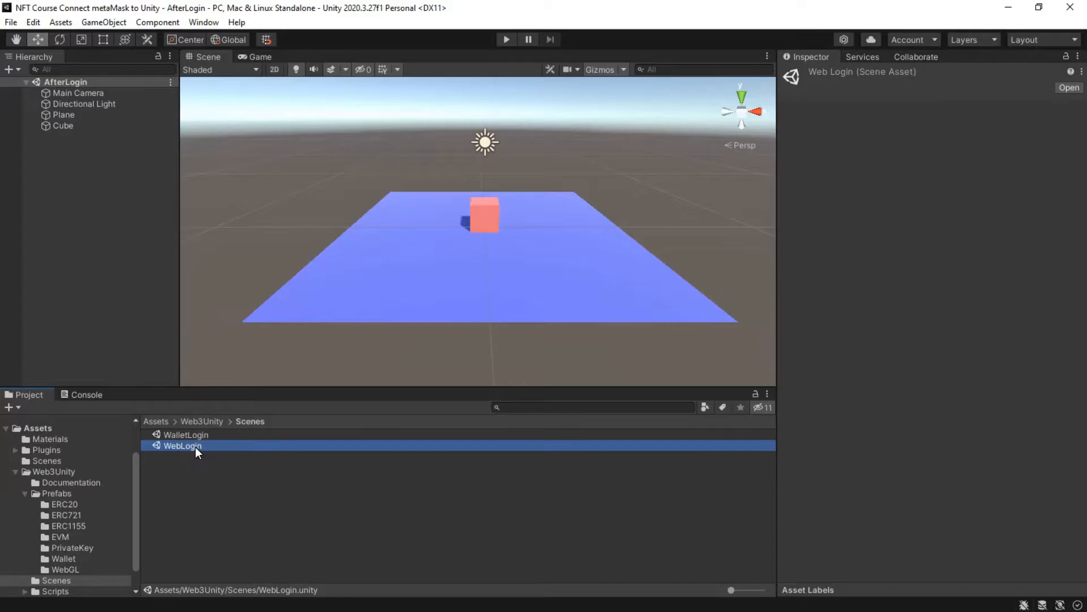
{"action": "left_click", "coordinate": [186, 435]}
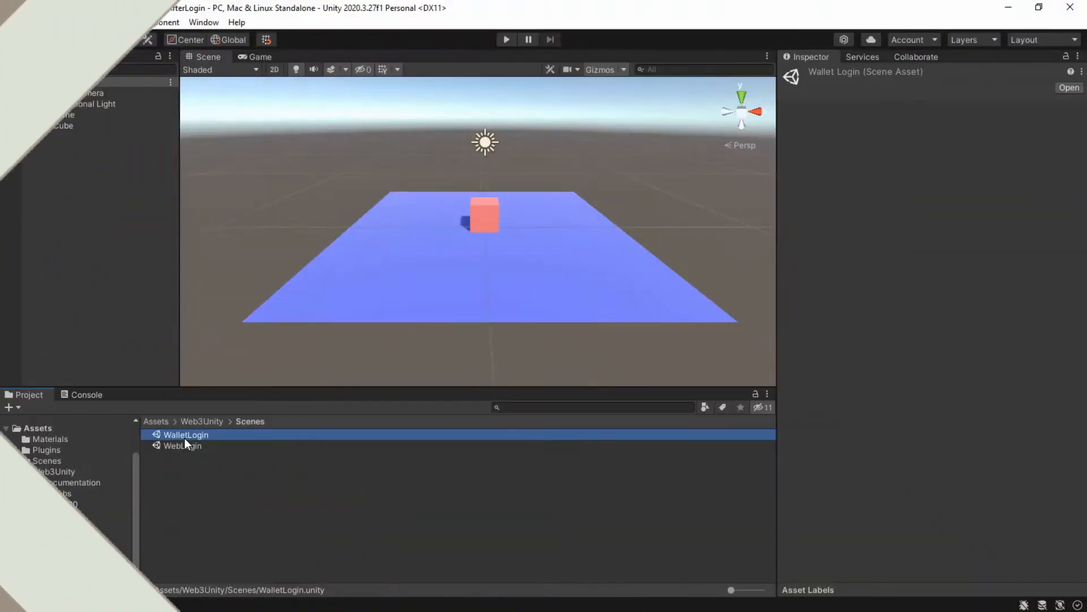
Step: Open the WalletLogin scene, preview it in the Game view and expand the Canvas hierarchy
{"action": "double_click", "coordinate": [185, 435]}
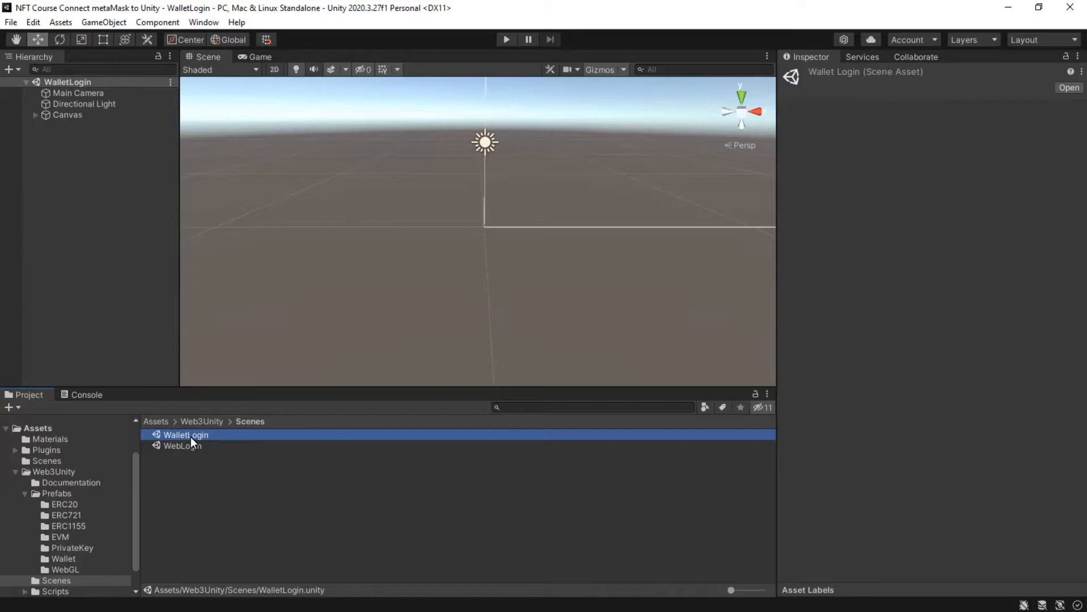
{"action": "left_click", "coordinate": [259, 57]}
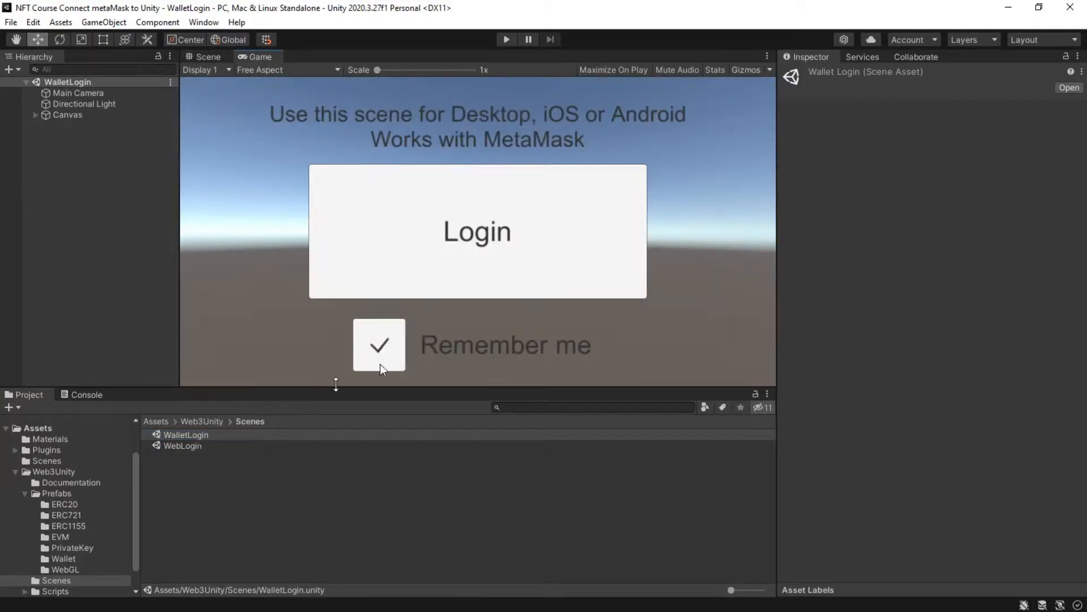
{"action": "mouse_move", "coordinate": [659, 151]}
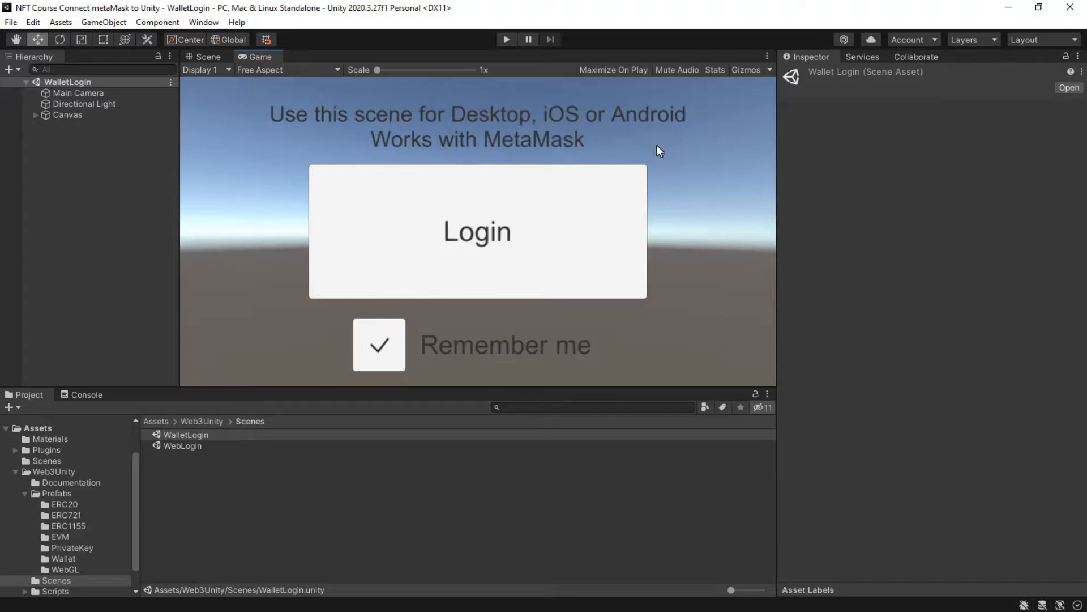
{"action": "mouse_move", "coordinate": [390, 151]}
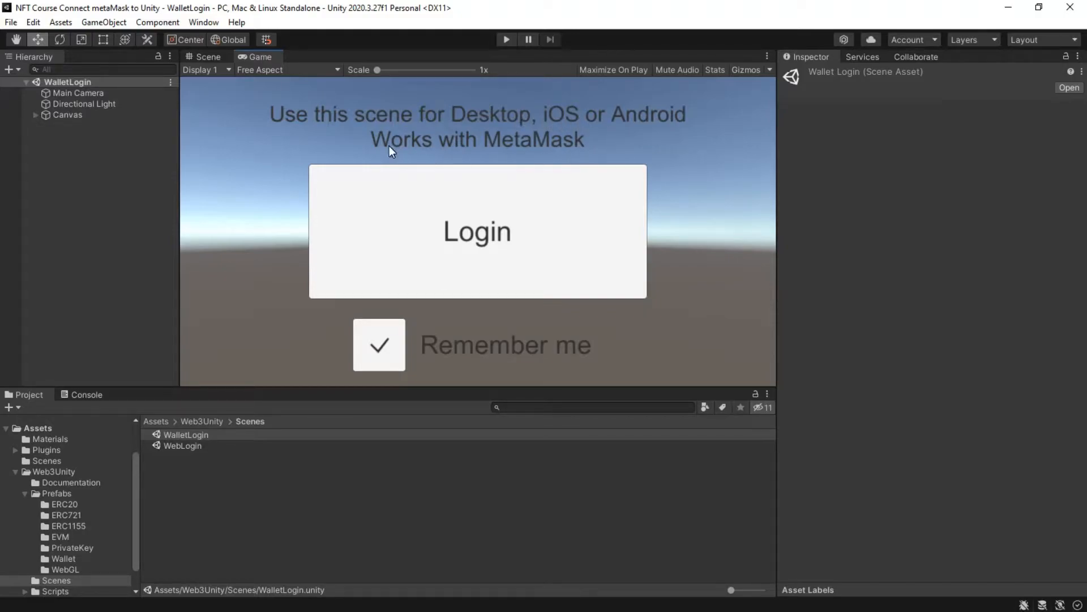
{"action": "mouse_move", "coordinate": [444, 290]}
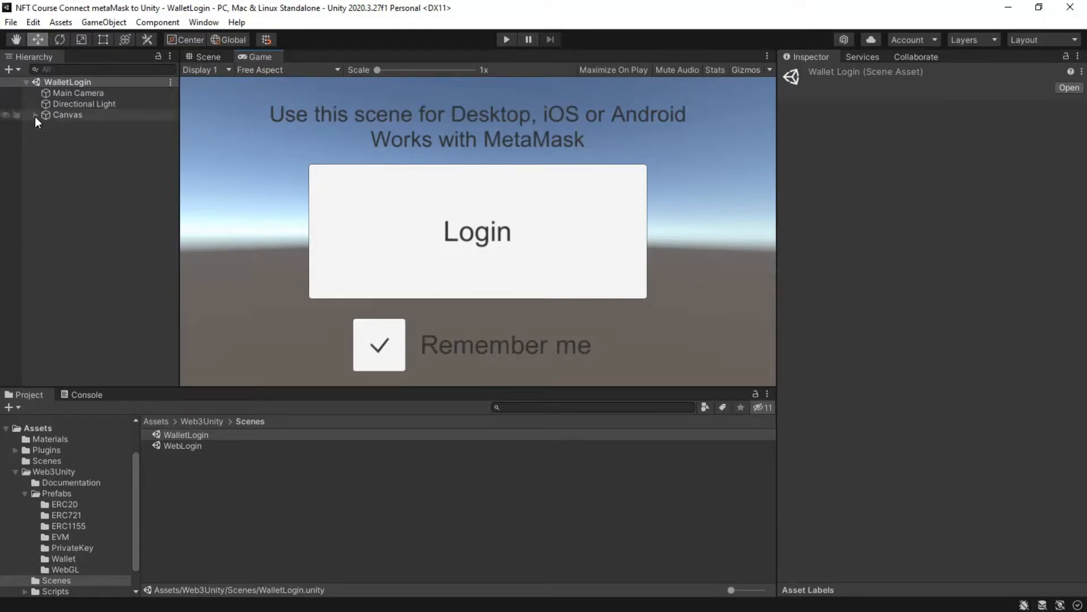
{"action": "left_click", "coordinate": [34, 115]}
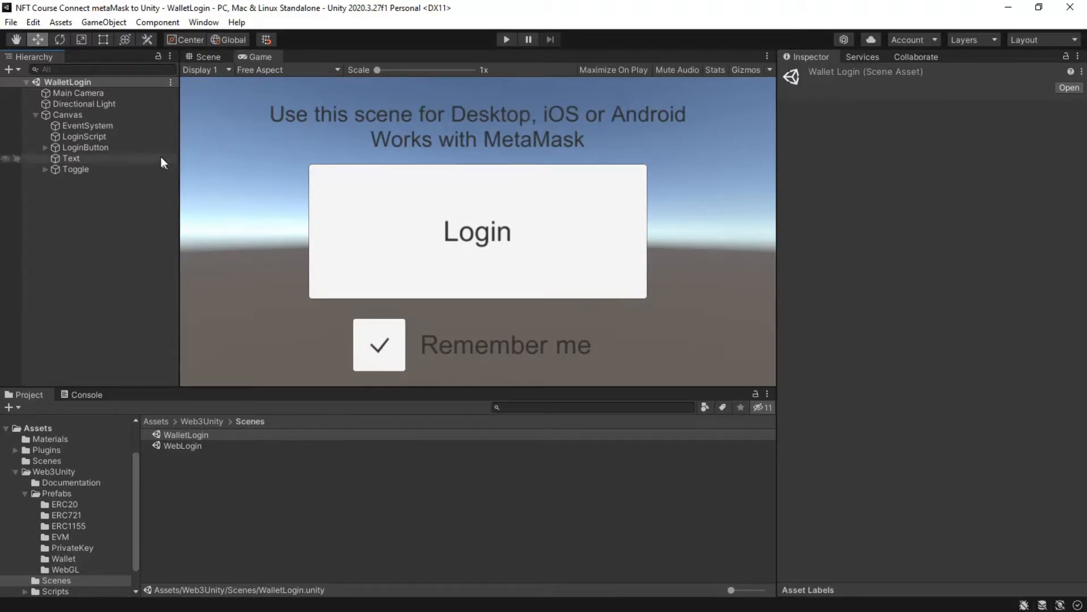
{"action": "left_click", "coordinate": [84, 137]}
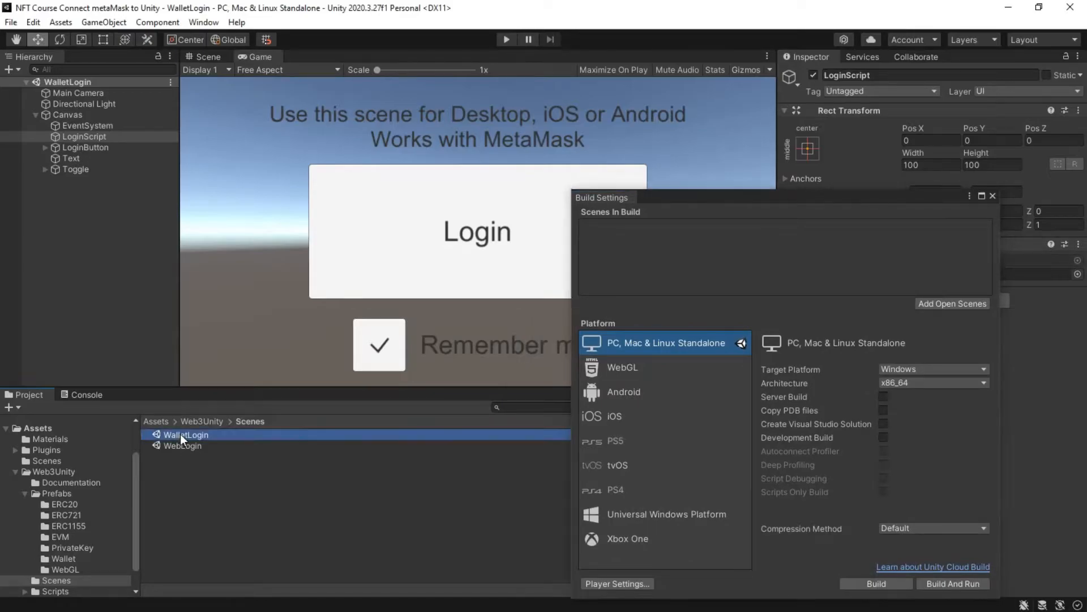
Step: Add WalletLogin, then AfterLogin, to Scenes In Build and close Build Settings
{"action": "left_click", "coordinate": [952, 303]}
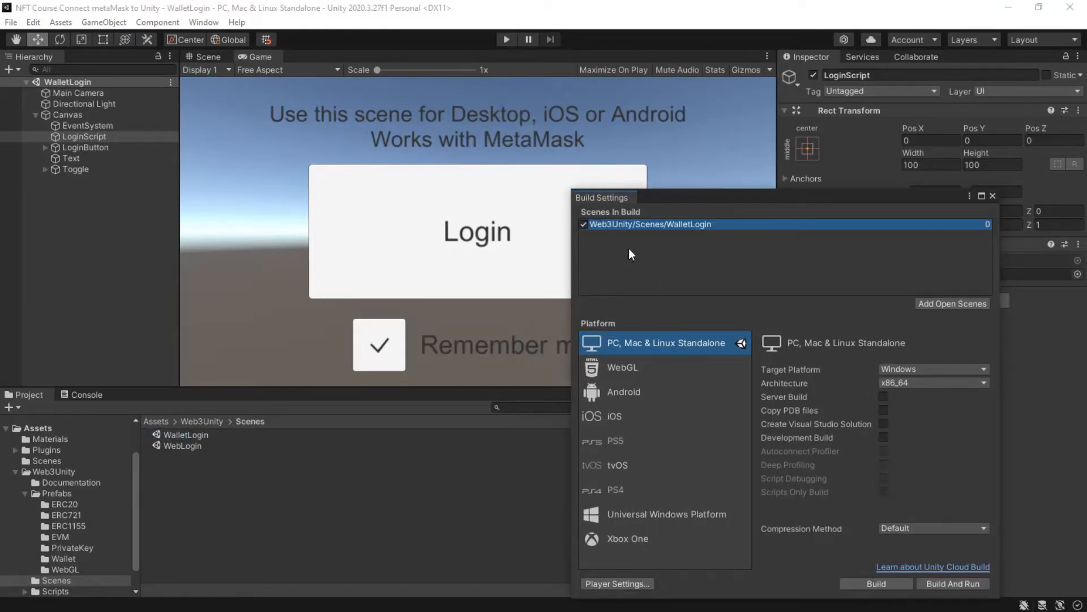
{"action": "left_click", "coordinate": [158, 421]}
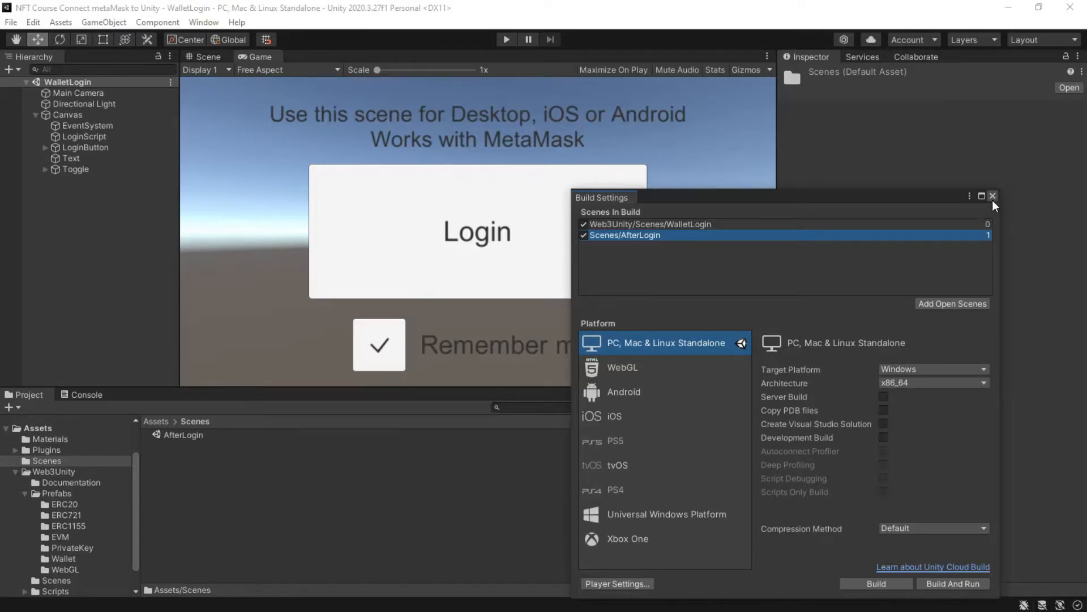
{"action": "left_click", "coordinate": [993, 197]}
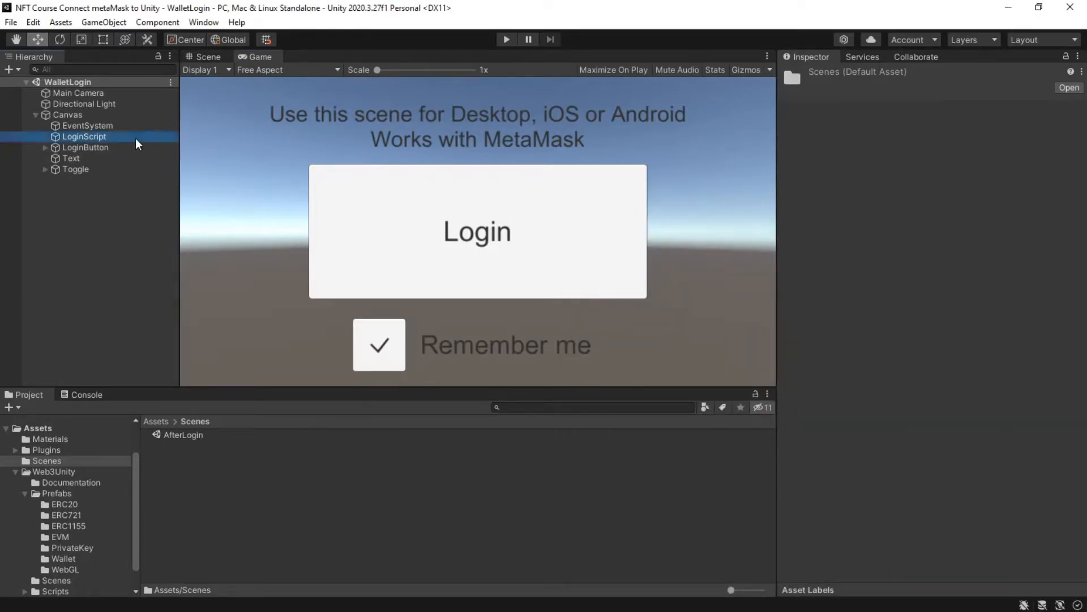
Step: Select LoginScript and choose Edit Script on its Wallet Login component
{"action": "left_click", "coordinate": [83, 136]}
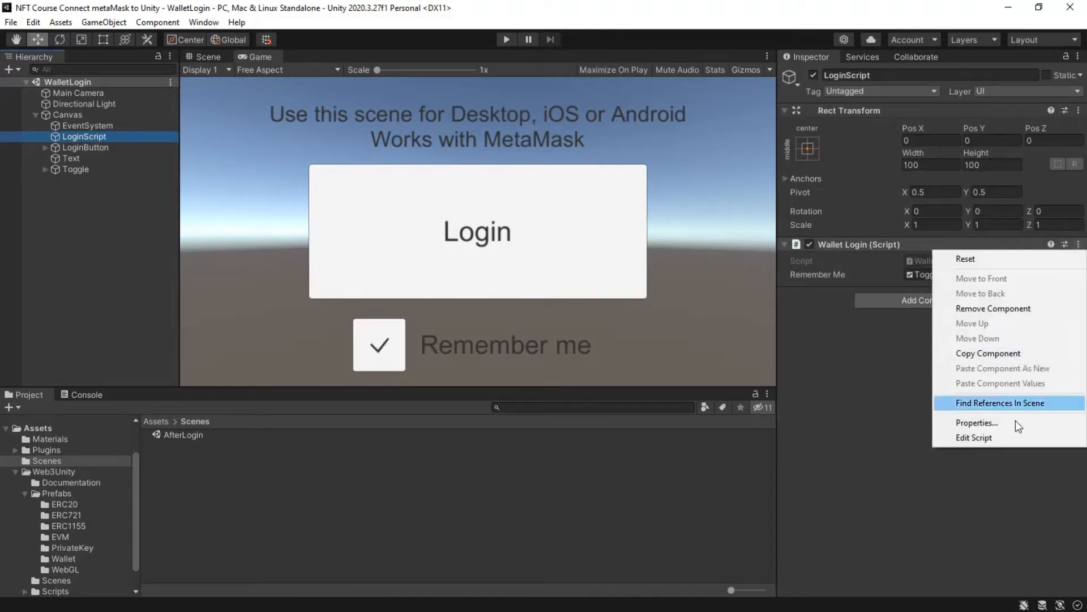
{"action": "left_click", "coordinate": [974, 437]}
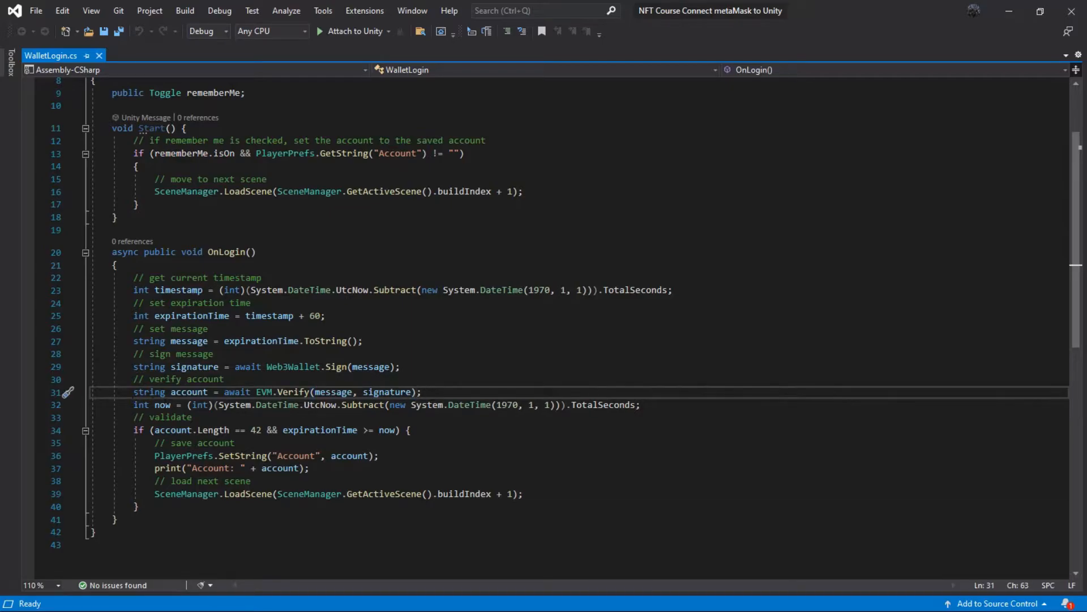
{"action": "mouse_move", "coordinate": [188, 392]}
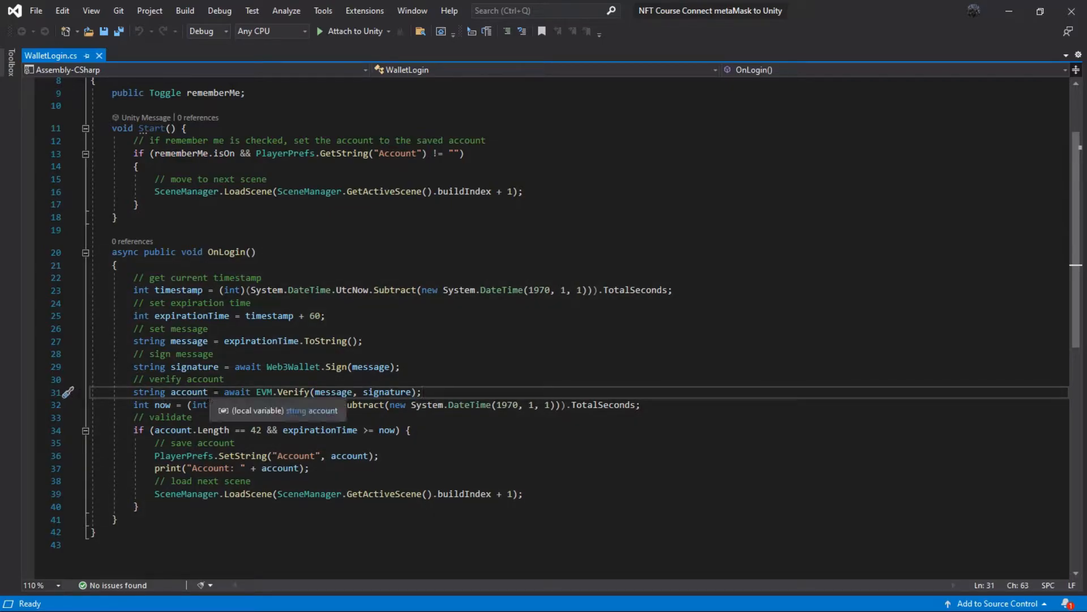
{"action": "mouse_move", "coordinate": [273, 437]}
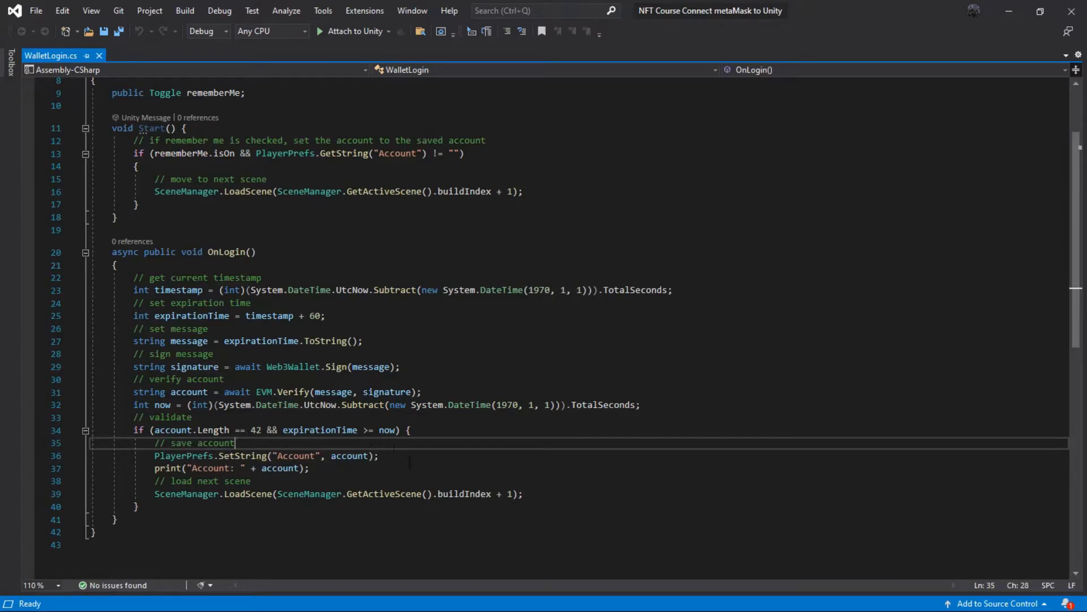
Step: In WalletLogin.cs, open a new line after OnLogin's PlayerPrefs.SetString account save
{"action": "left_click", "coordinate": [377, 456]}
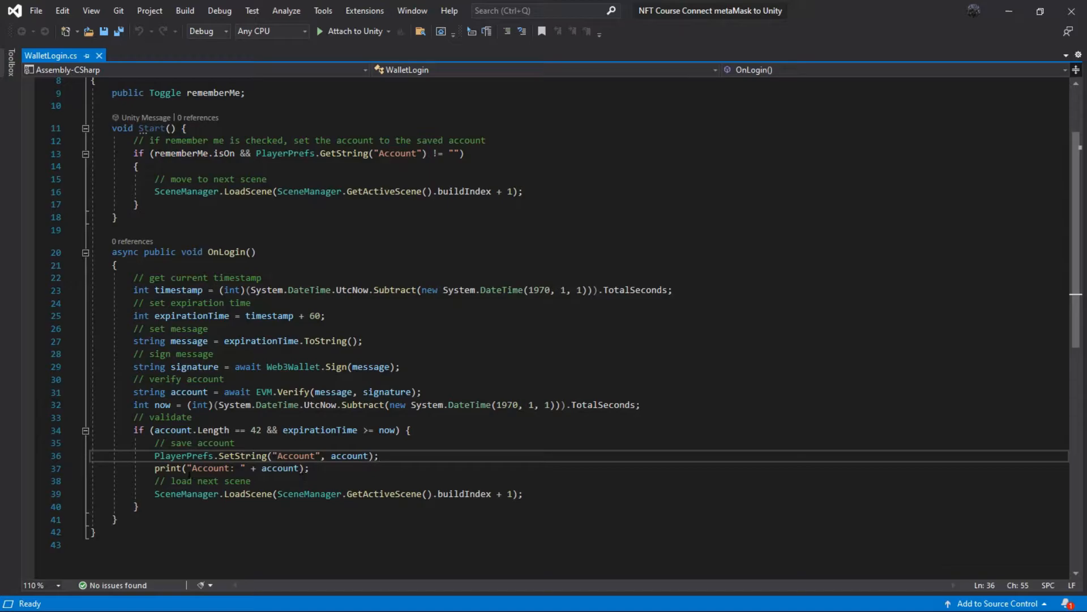
{"action": "key", "text": "enter"}
{"action": "type", "text": "if(rememberMe.isOn"}
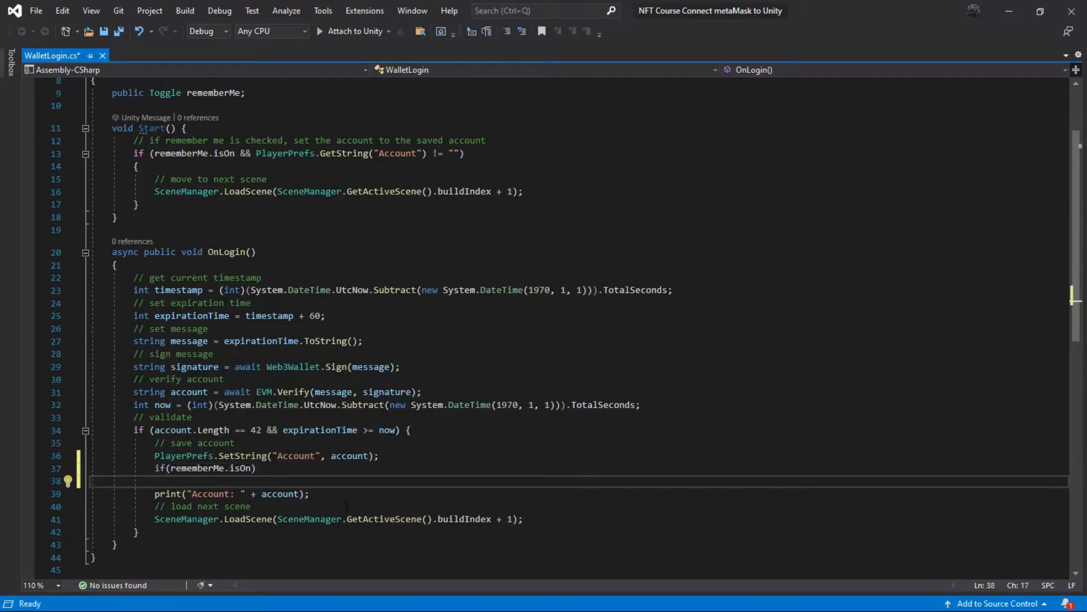
Step: Add if (rememberMe.isOn) PlayerPrefs.SetInt("RemeberMe", 1) with an else branch to OnLogin
{"action": "type", "text": "PlayerPrefs.SetInt"}
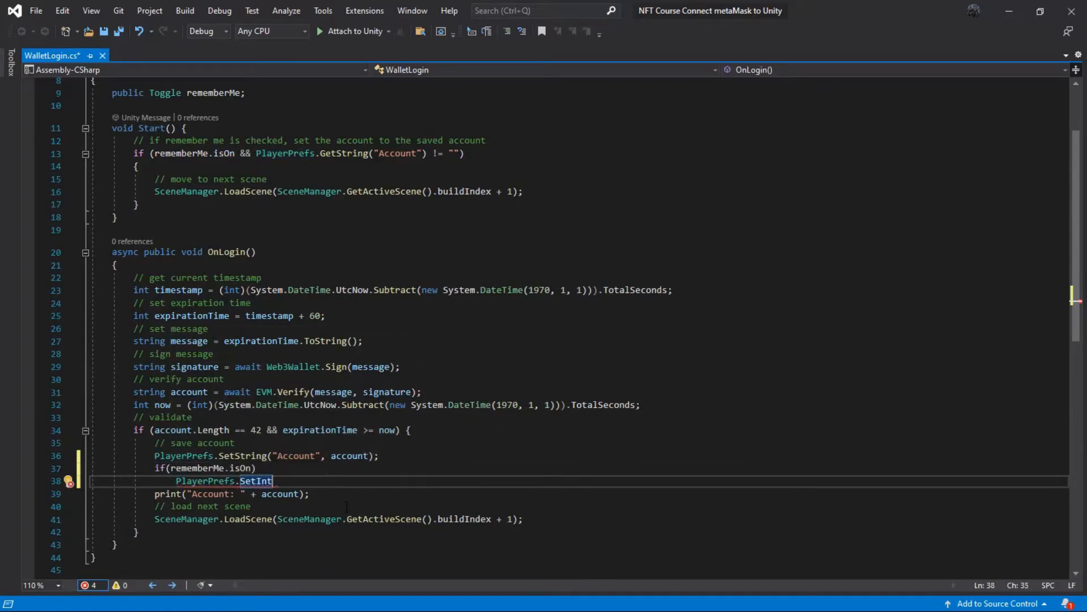
{"action": "type", "text": "(\"Remeber\")"}
{"action": "type", "text": "else"}
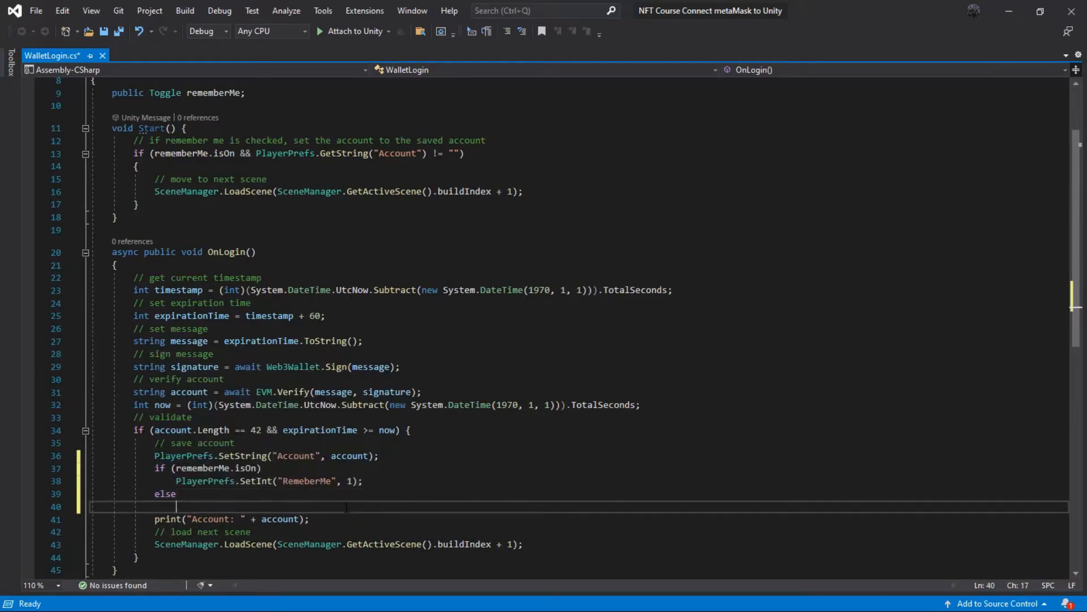
{"action": "type", "text": "PlayerPrefs.Se"}
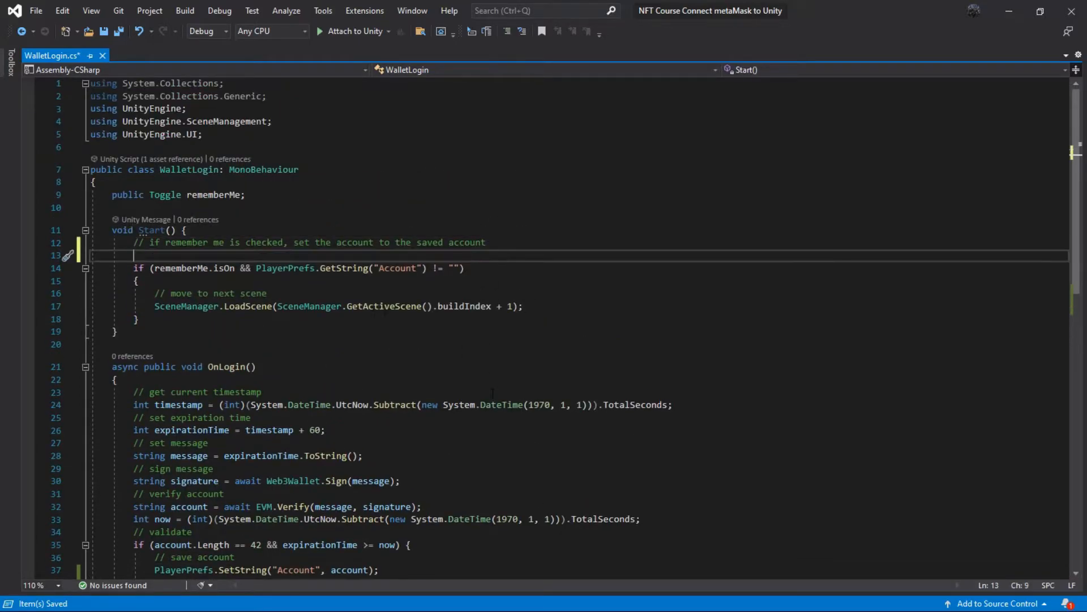
Step: Gate Start on HasKey RemeberMe and Account plus GetInt("RemeberMe") == 1, then save
{"action": "type", "text": "if(PlayerPrefs"}
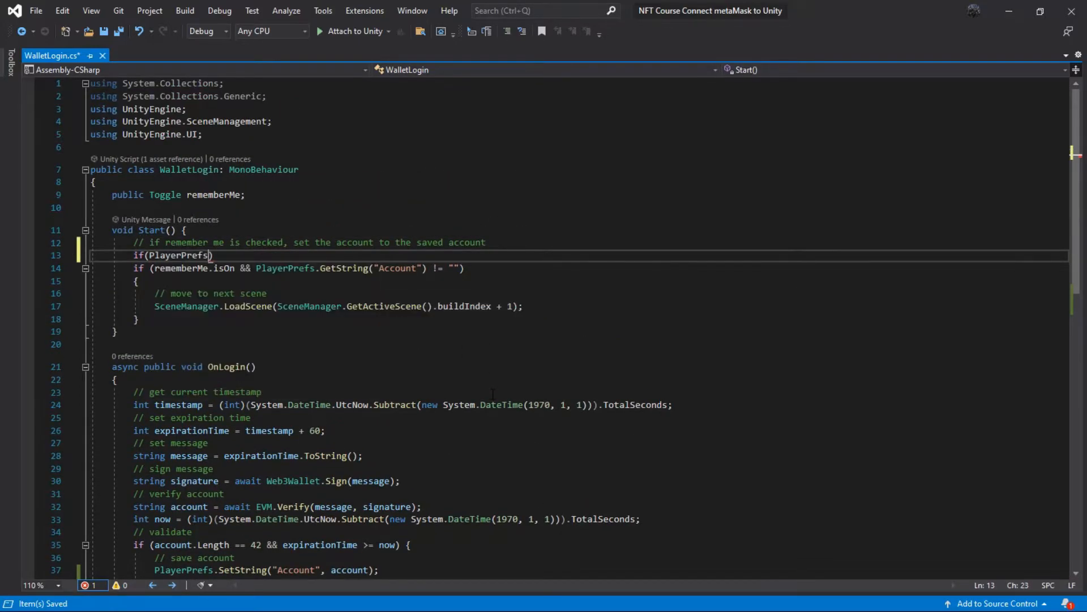
{"action": "type", "text": ".HasKey()"}
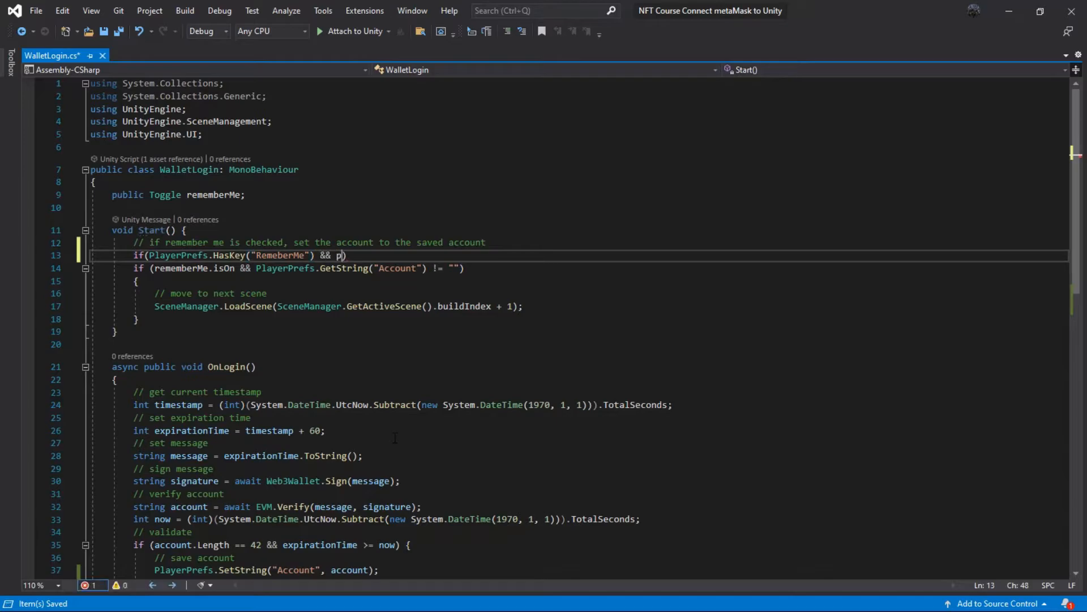
{"action": "type", "text": "layerPrefs.HasKey()"}
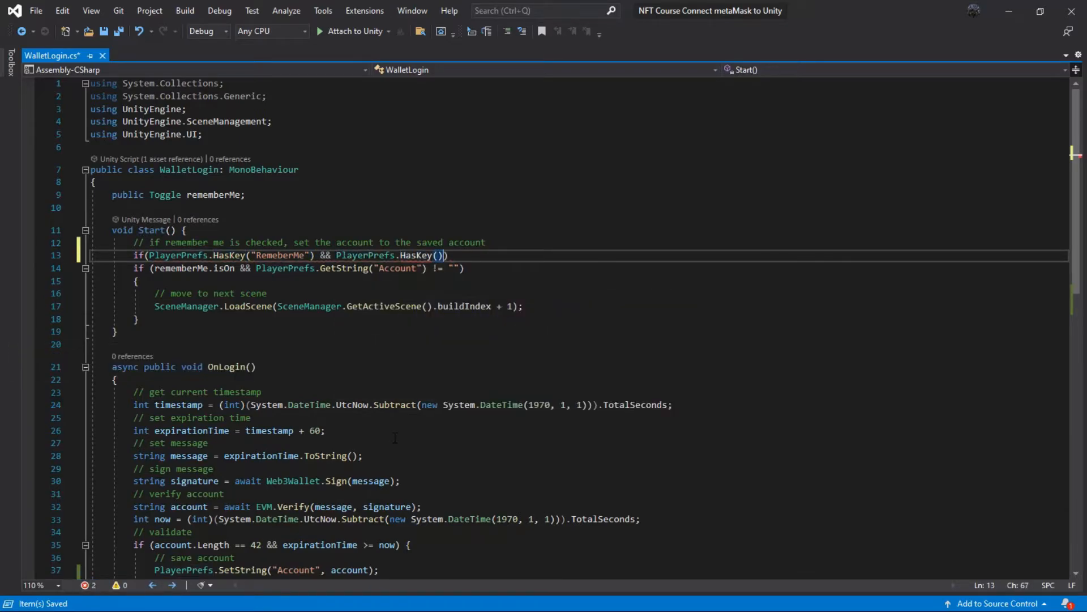
{"action": "double_click", "coordinate": [398, 269]}
{"action": "type", "text": "PlayerPrefs.GetInt("}
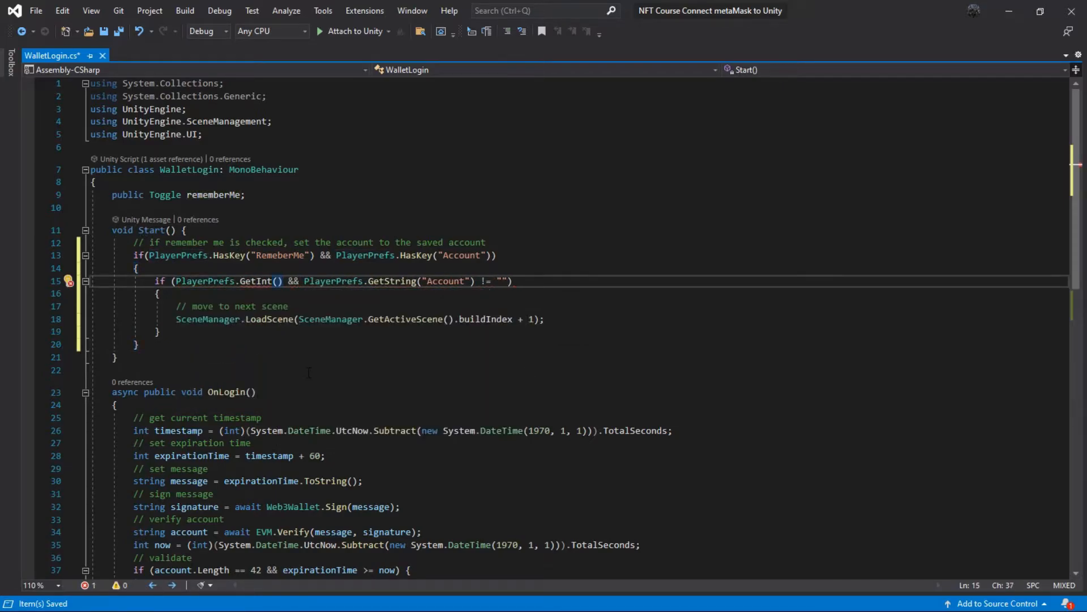
{"action": "type", "text": "\"RemeberMe\""}
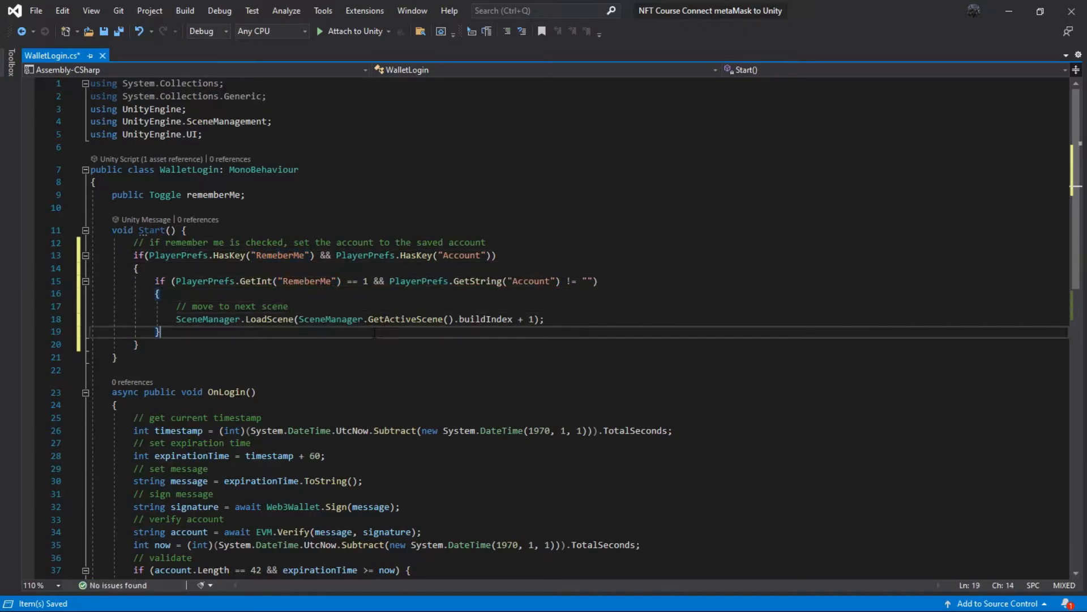
{"action": "key", "text": "ctrl+s"}
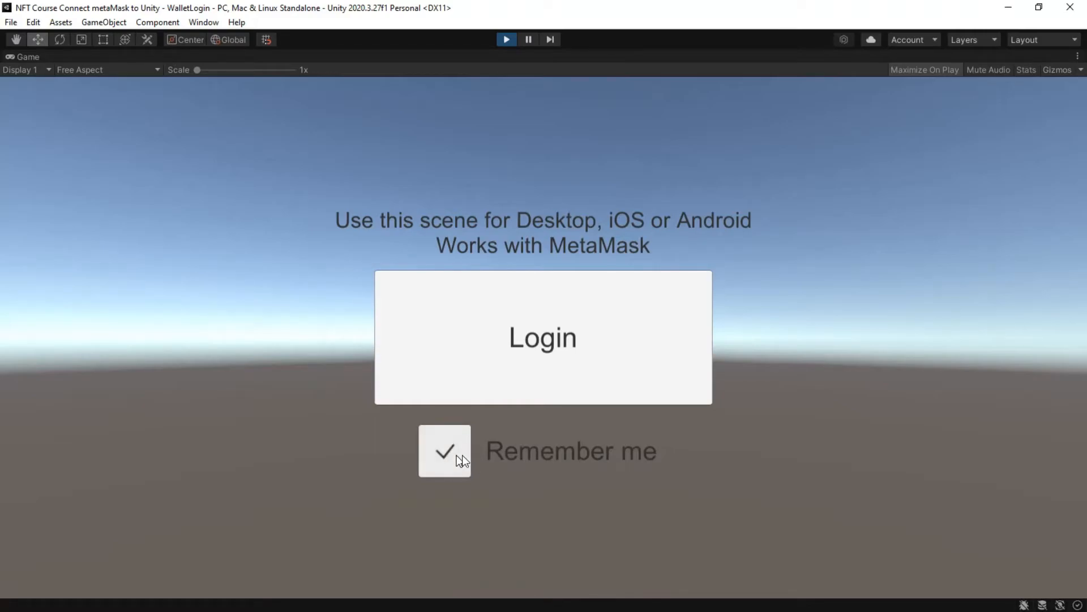
Step: In the running scene, uncheck Remember me and click Login to start MetaMask login
{"action": "left_click", "coordinate": [445, 450]}
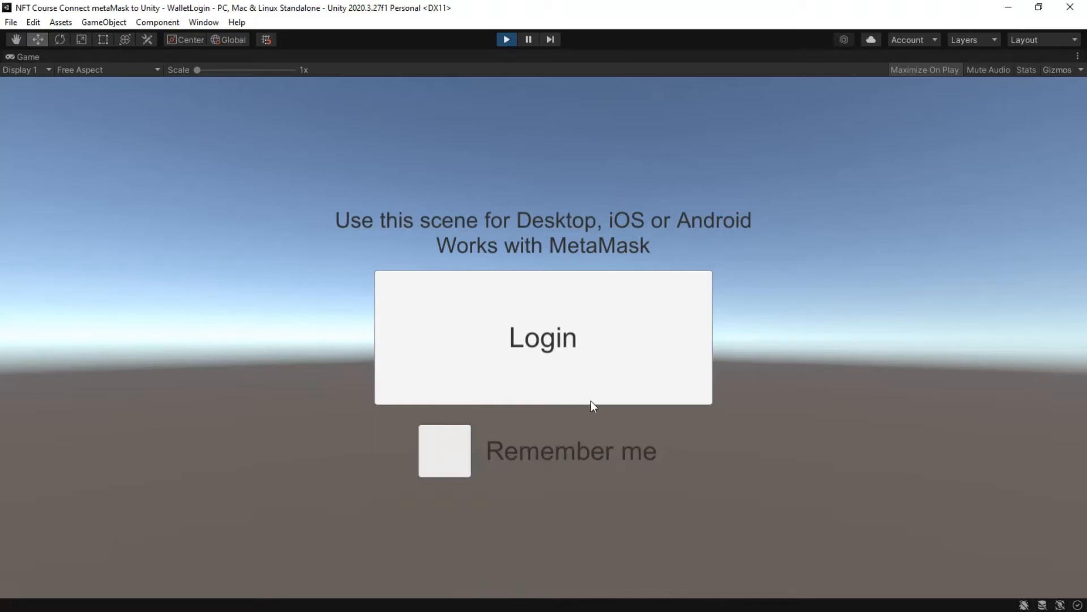
{"action": "left_click", "coordinate": [543, 337]}
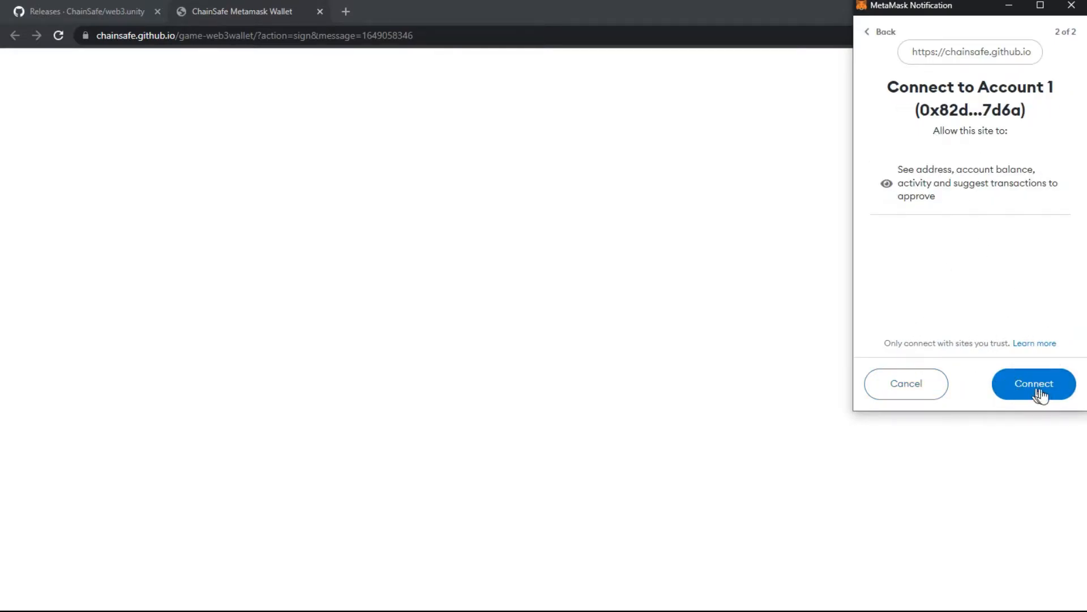
Step: Connect the MetaMask account, sign the login message, and copy the signature
{"action": "left_click", "coordinate": [1033, 384]}
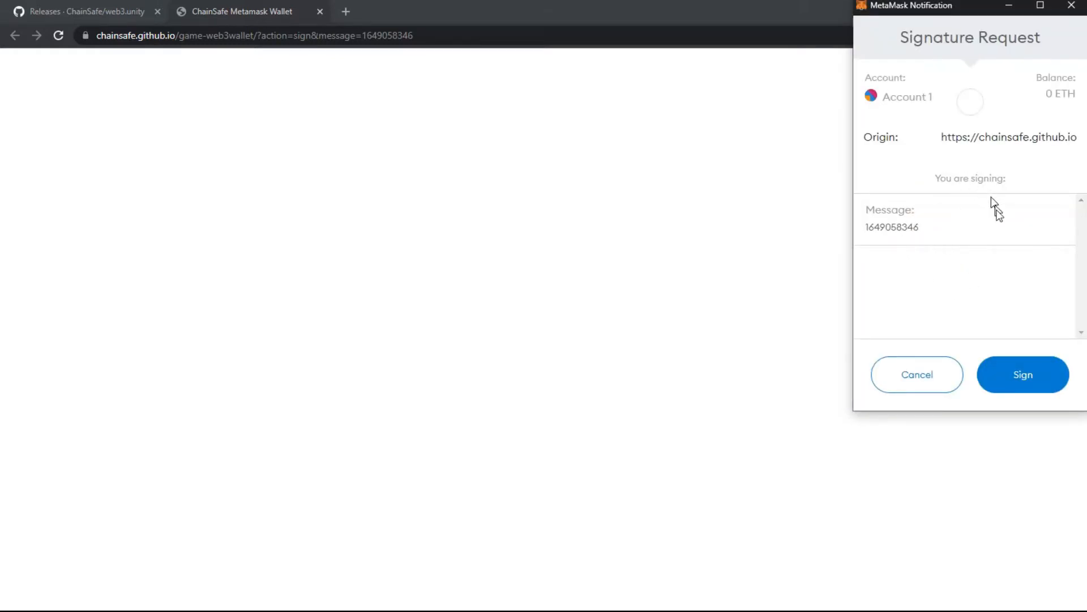
{"action": "left_click", "coordinate": [1022, 375]}
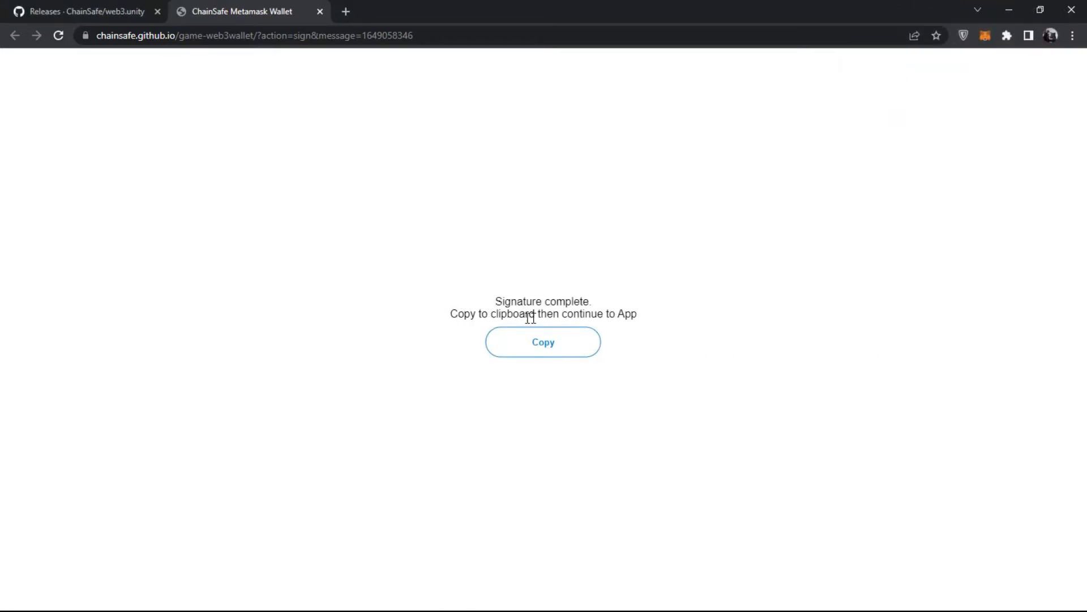
{"action": "mouse_move", "coordinate": [543, 358]}
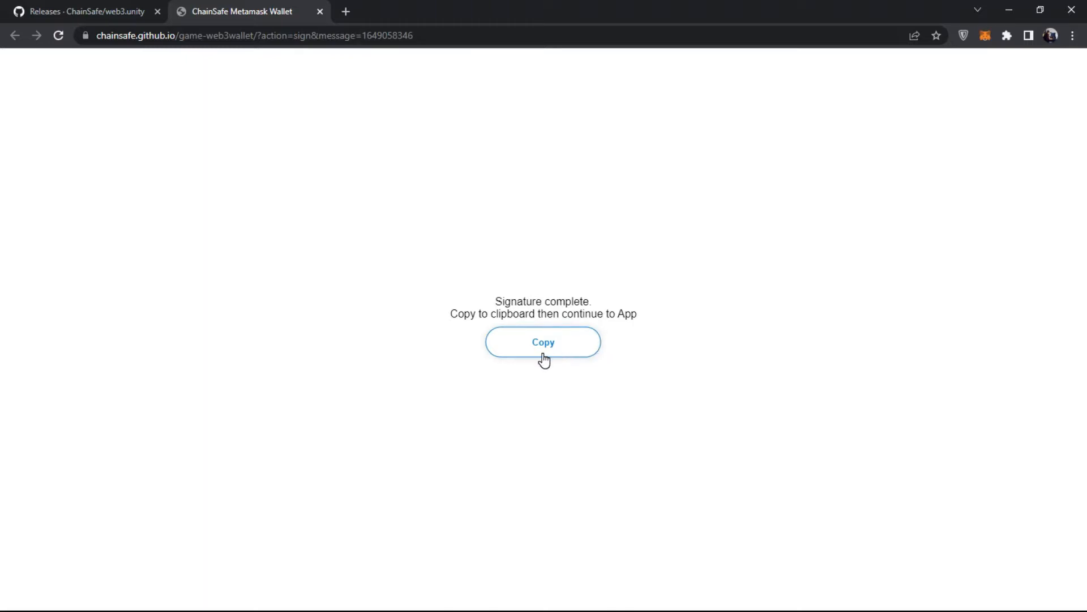
{"action": "left_click", "coordinate": [543, 341]}
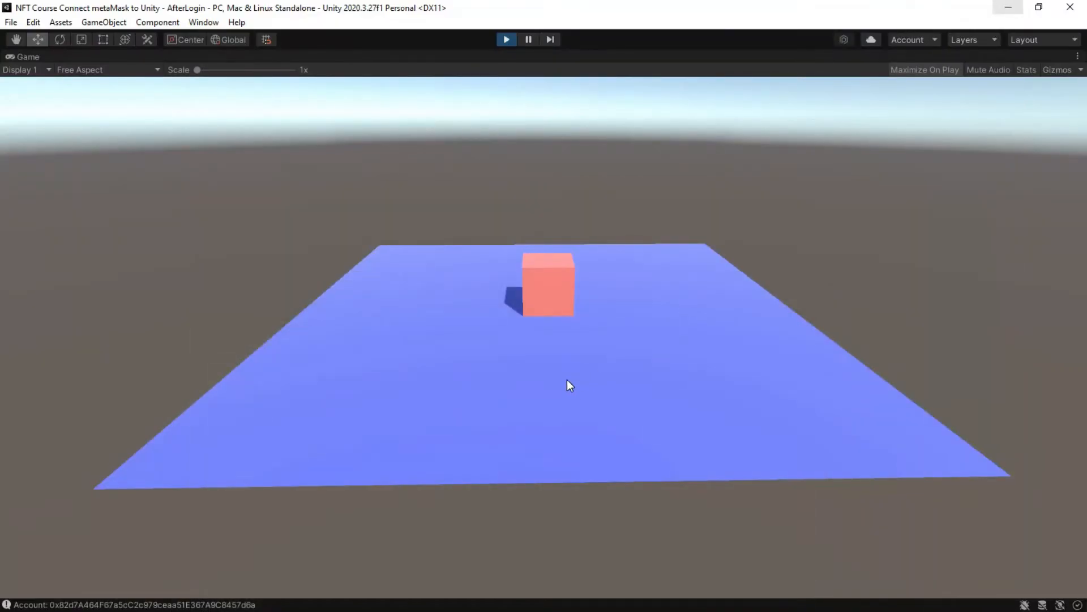
{"action": "mouse_move", "coordinate": [485, 388]}
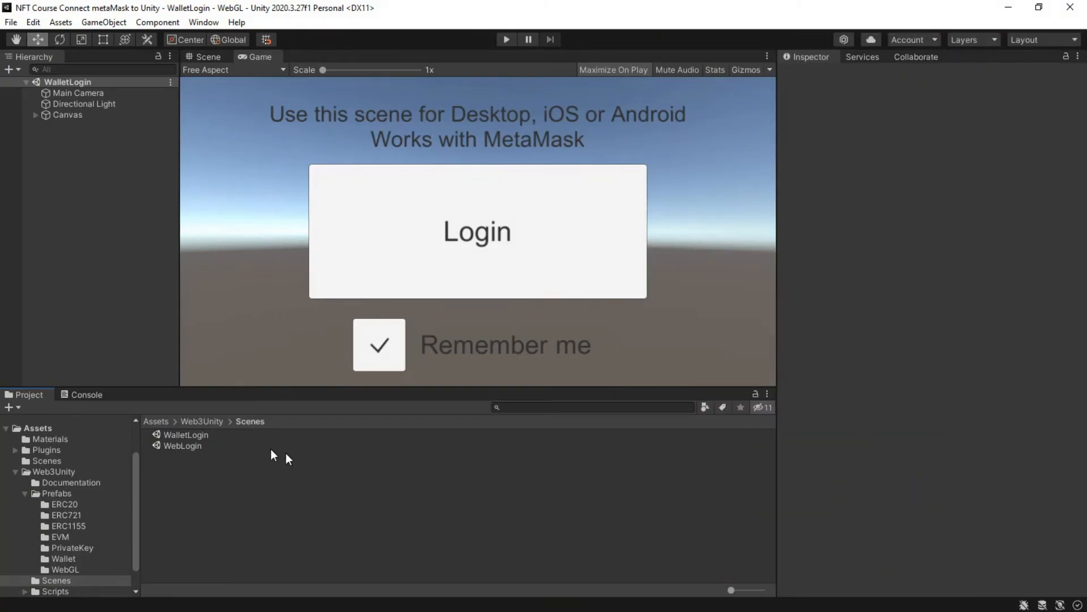
Step: Open the WebLogin scene and add it to the build list at index 0, ahead of AfterLogin
{"action": "left_click", "coordinate": [182, 445]}
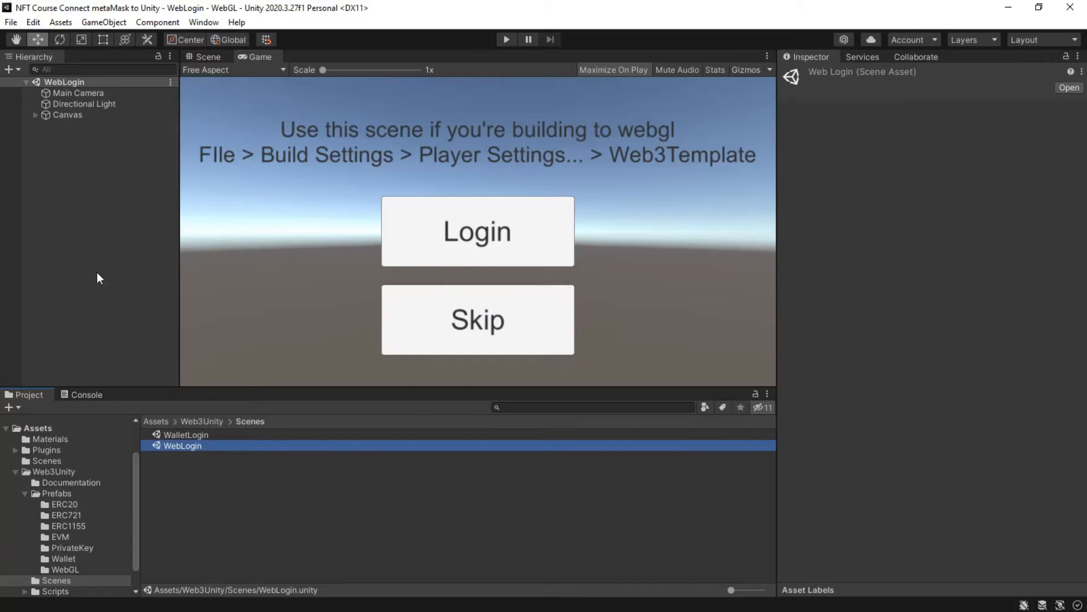
{"action": "left_click", "coordinate": [10, 21]}
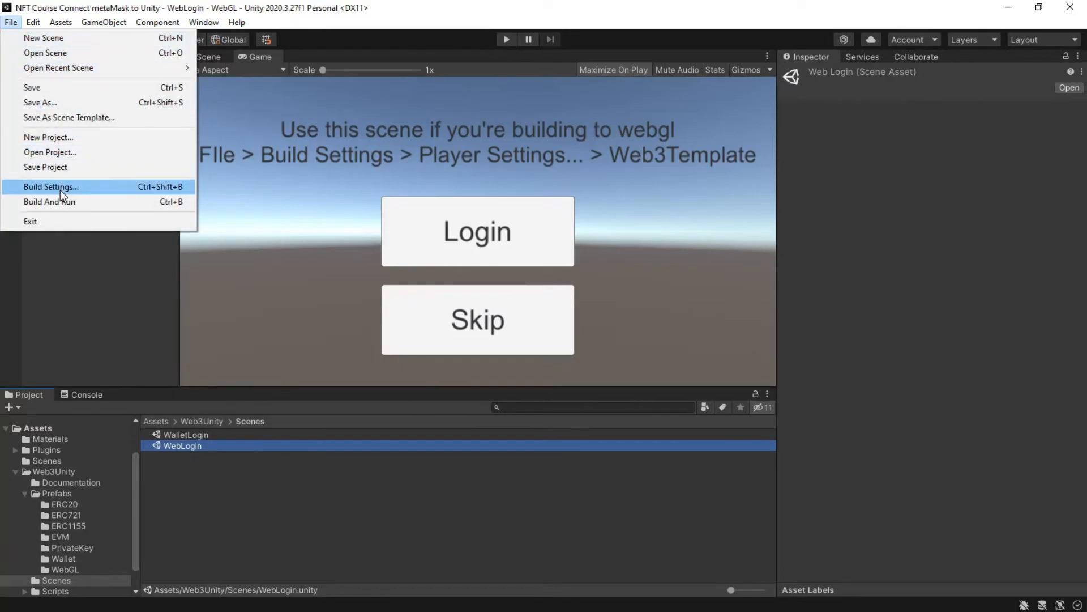
{"action": "left_click", "coordinate": [51, 187]}
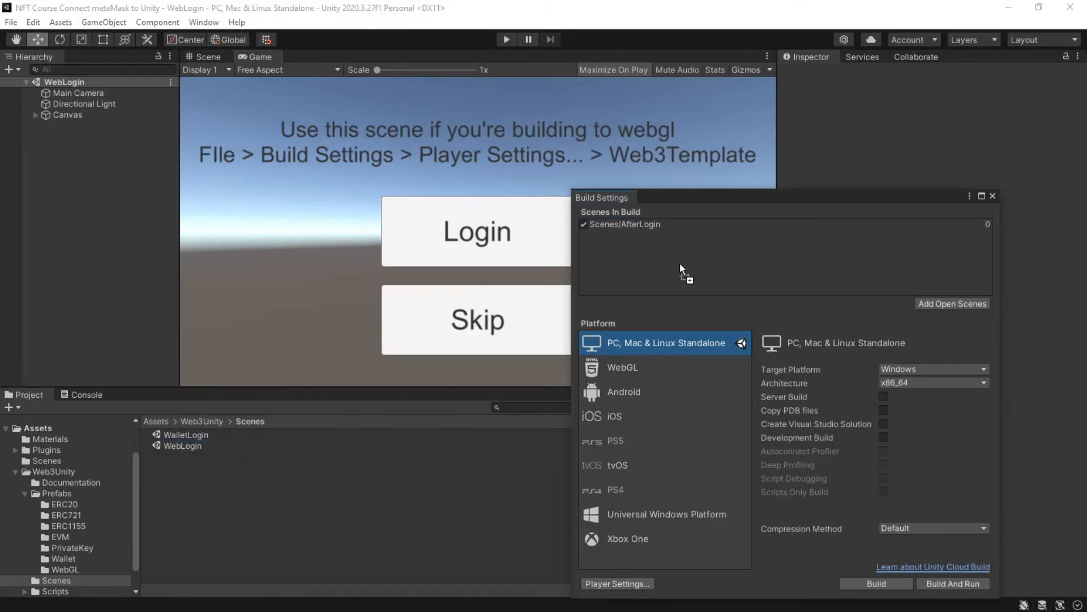
{"action": "left_click", "coordinate": [951, 303]}
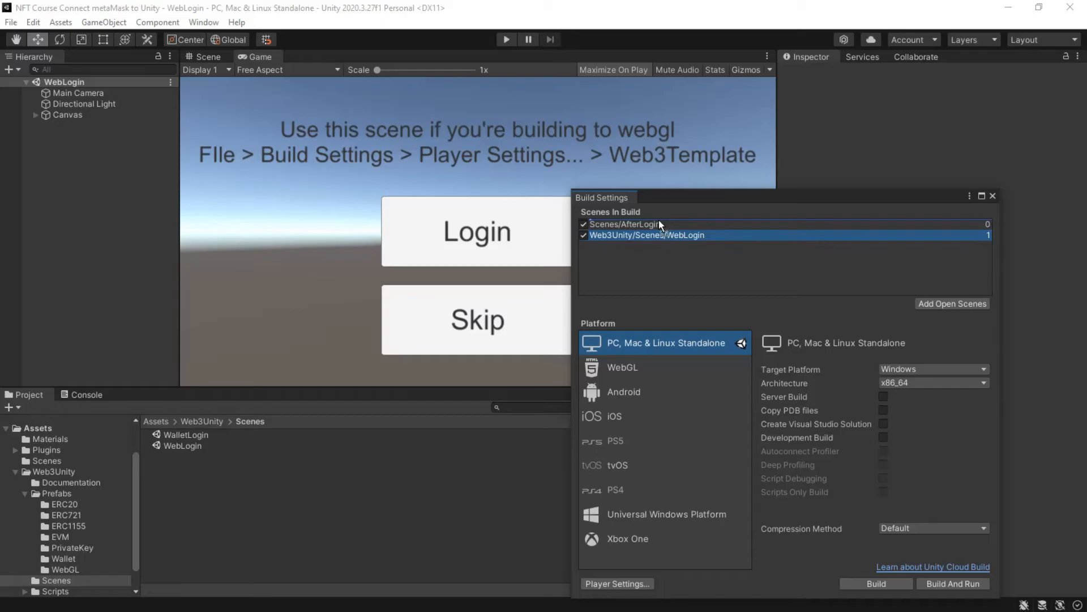
{"action": "left_click", "coordinate": [621, 367]}
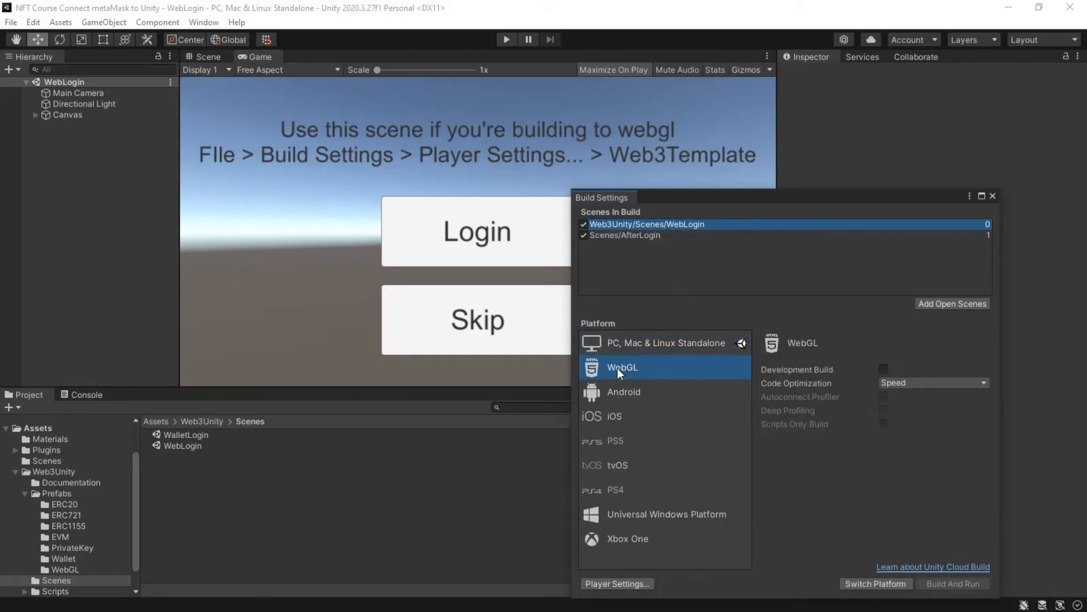
Step: Switch the build platform to WebGL and bring up Player Settings
{"action": "left_click", "coordinate": [875, 584]}
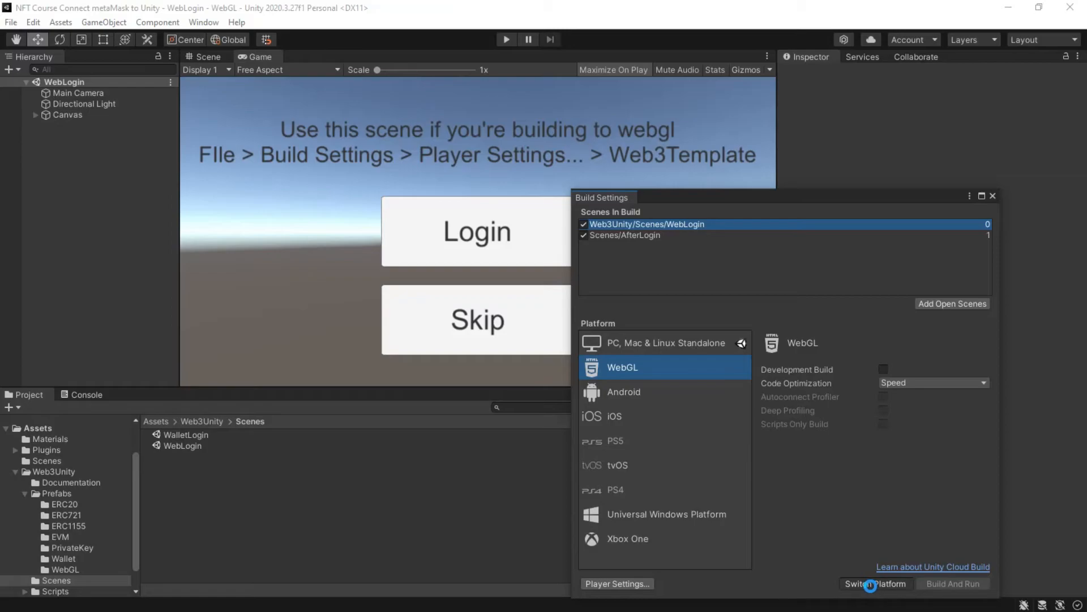
{"action": "left_click", "coordinate": [874, 583]}
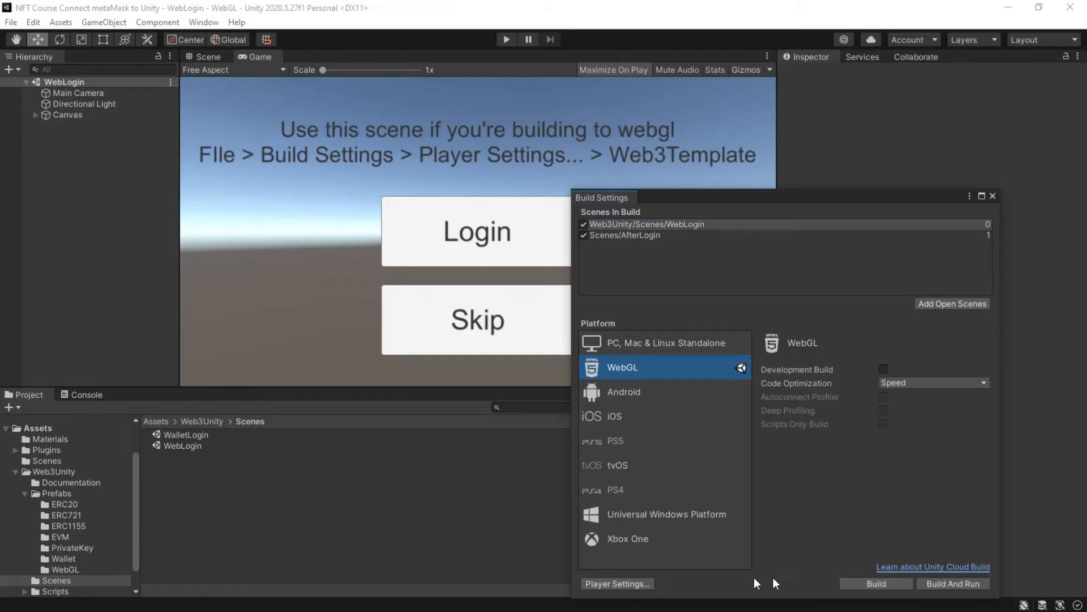
{"action": "left_click", "coordinate": [615, 583]}
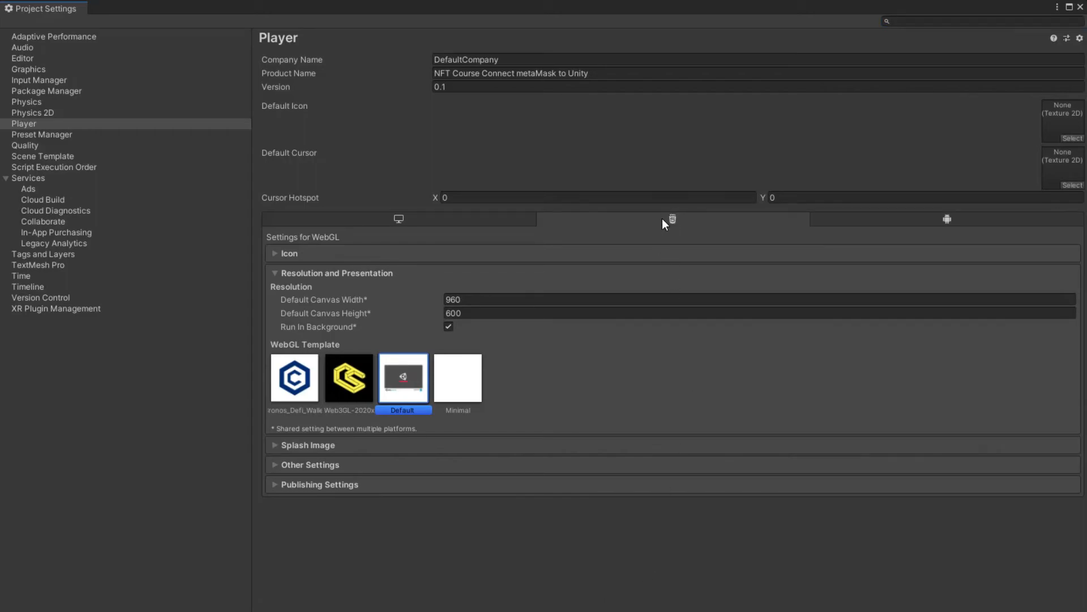
{"action": "mouse_move", "coordinate": [682, 227]}
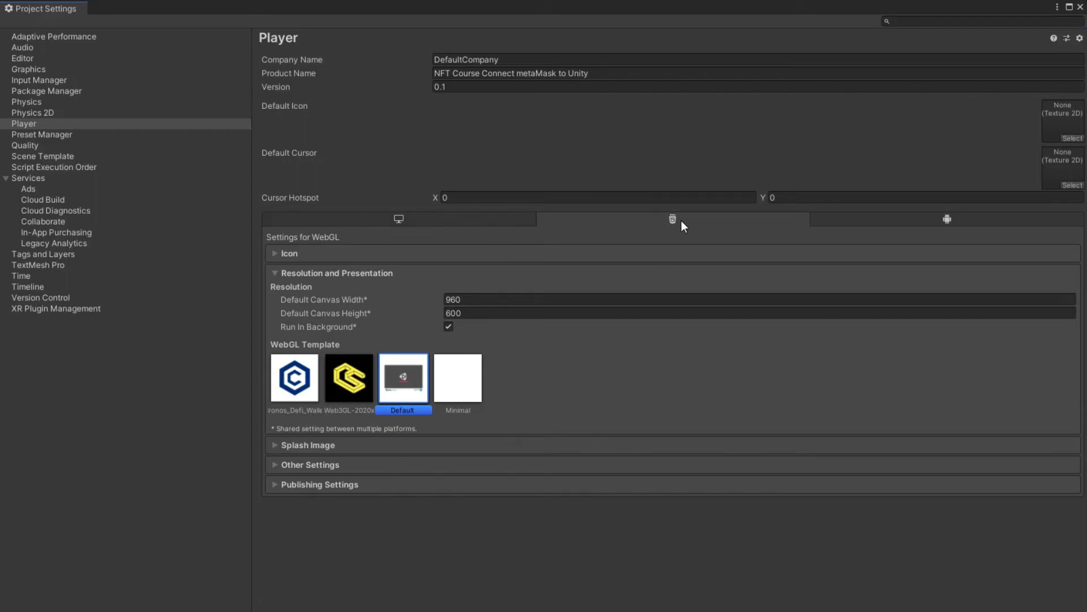
Step: Select the Web3GL-2020x template under WebGL Resolution and Presentation
{"action": "left_click", "coordinate": [349, 378]}
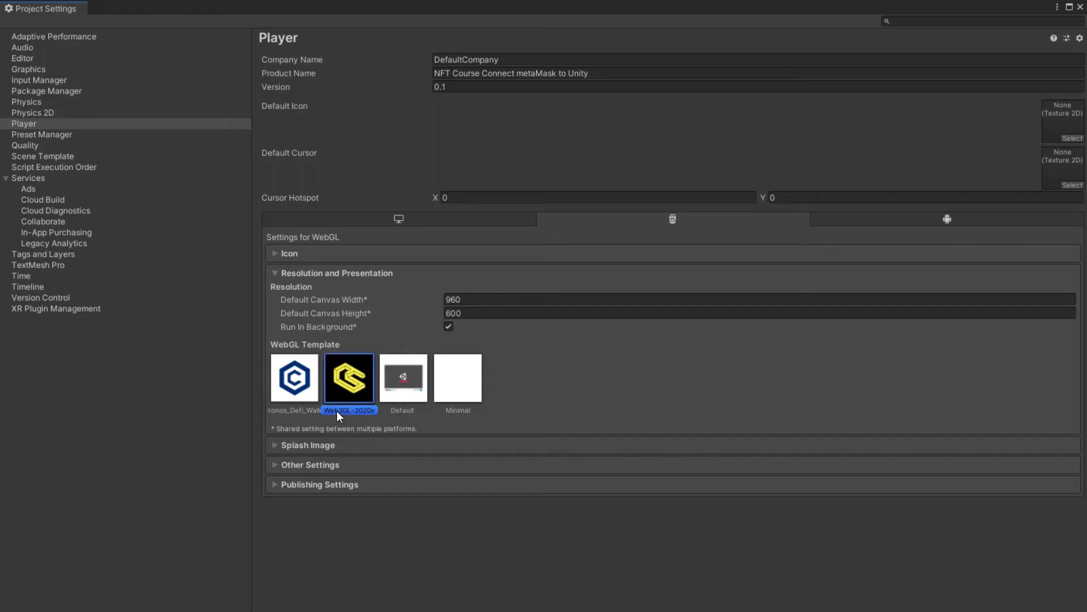
{"action": "mouse_move", "coordinate": [373, 405]}
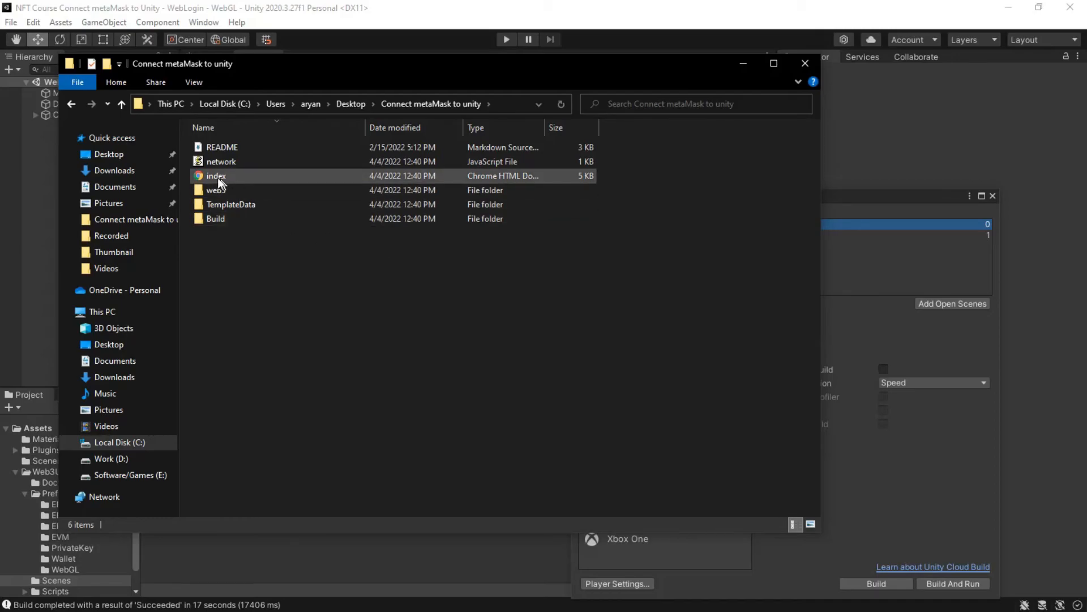
Step: Open the built index.html from File Explorer and dismiss the wasm abort alert
{"action": "double_click", "coordinate": [216, 176]}
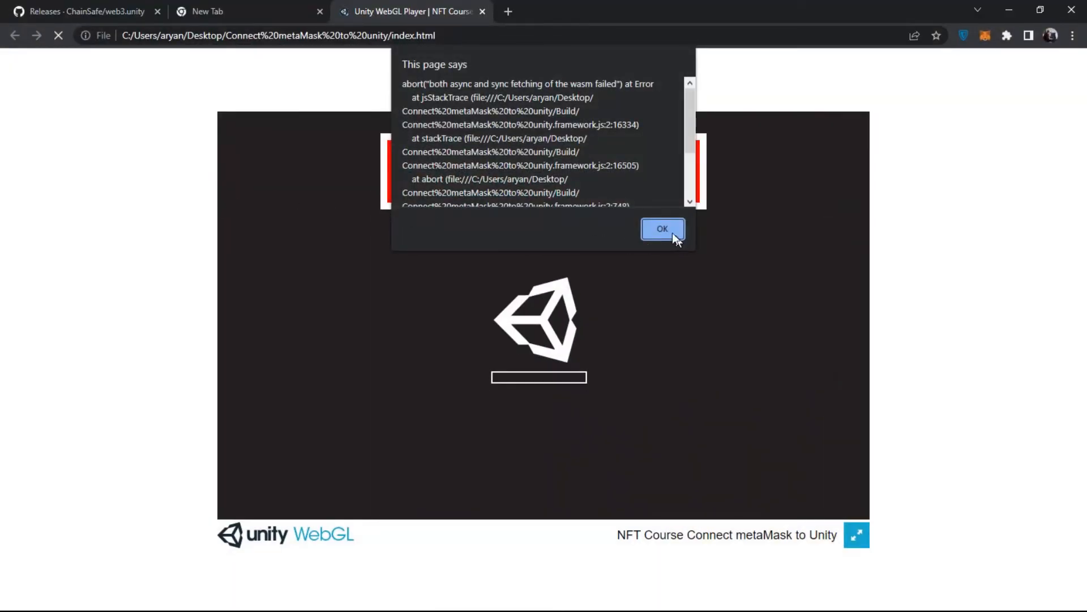
{"action": "left_click", "coordinate": [246, 11]}
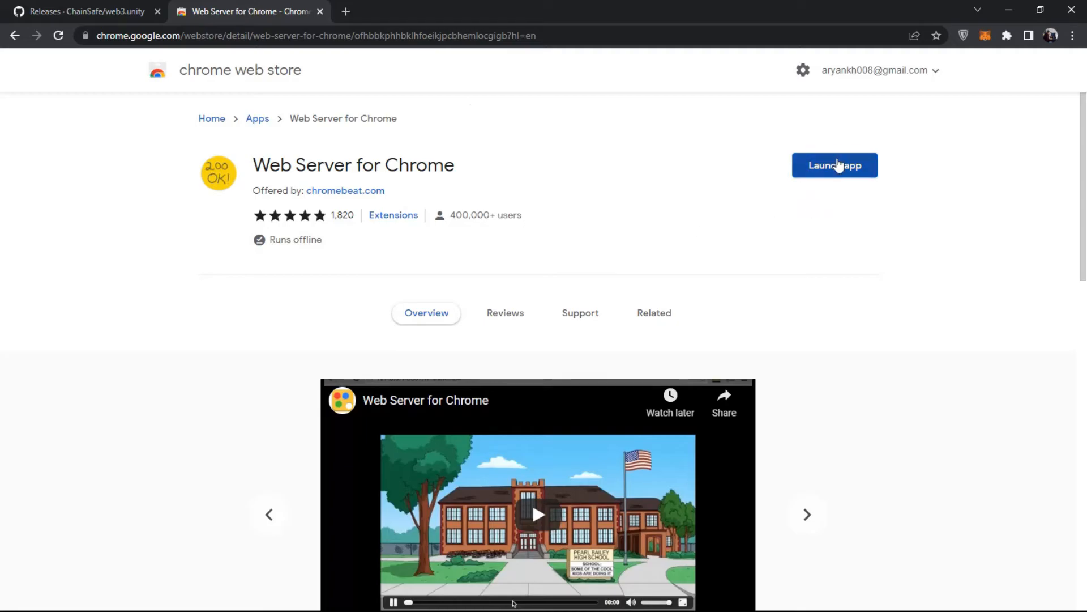
{"action": "left_click", "coordinate": [834, 165]}
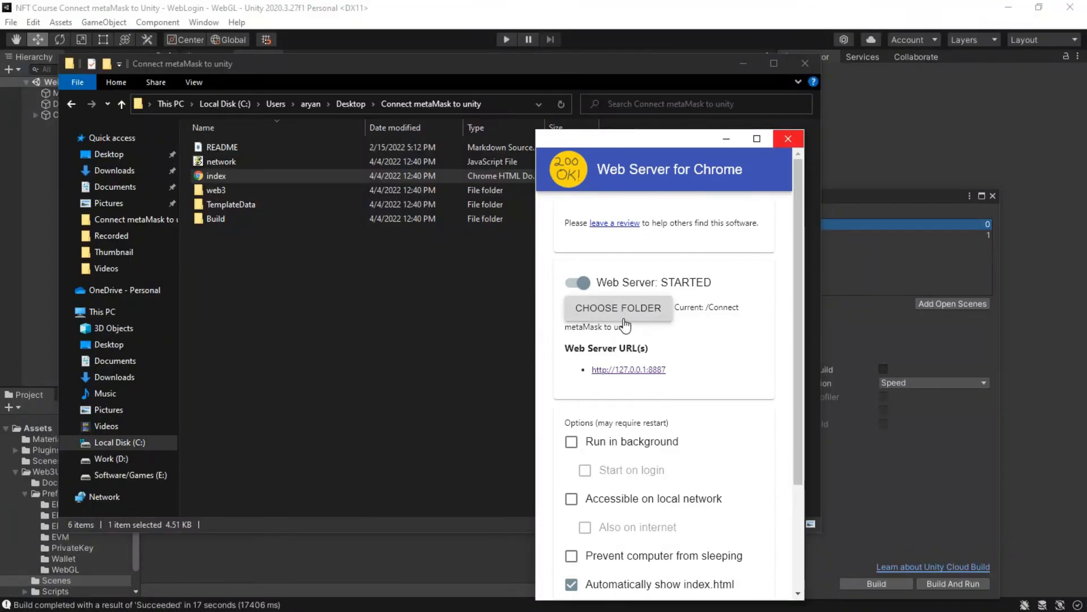
{"action": "left_click", "coordinate": [617, 307]}
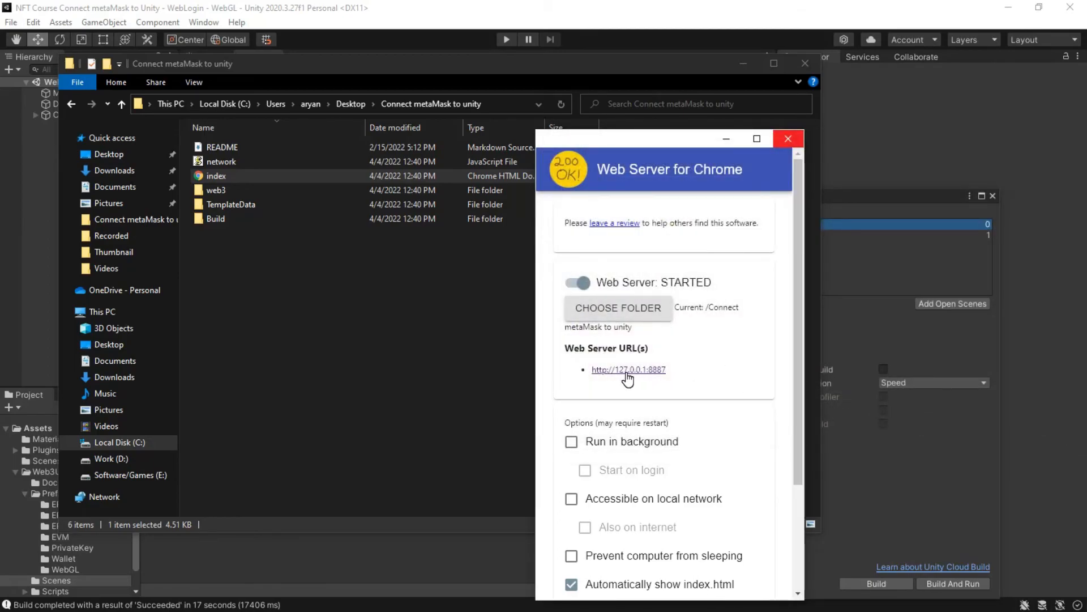
{"action": "left_click", "coordinate": [628, 369]}
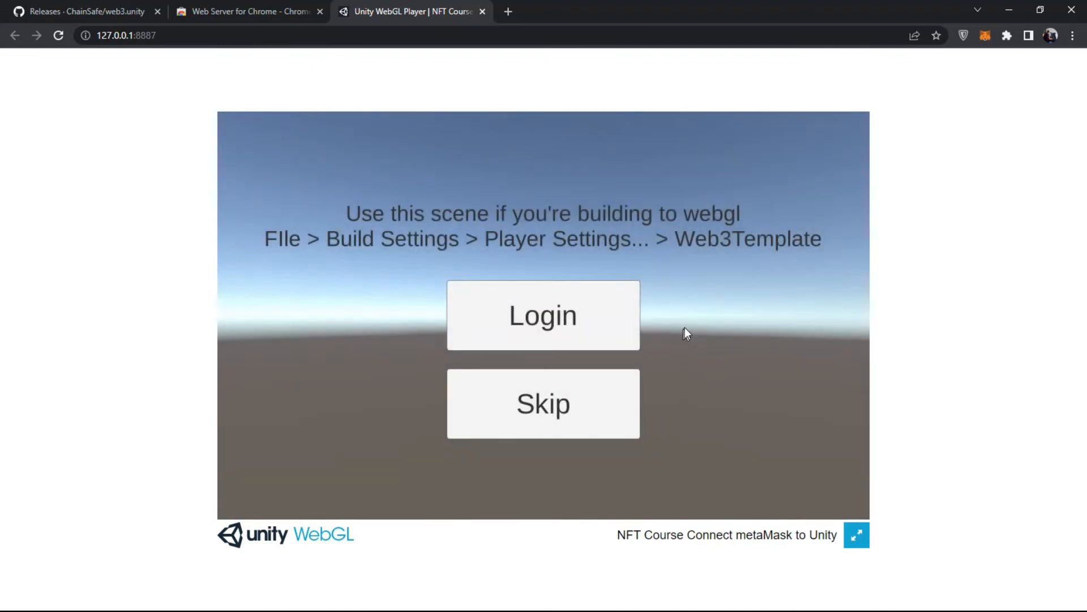
Step: Log in with MetaMask from the web build and show the AfterLogin scene full screen
{"action": "left_click", "coordinate": [543, 315]}
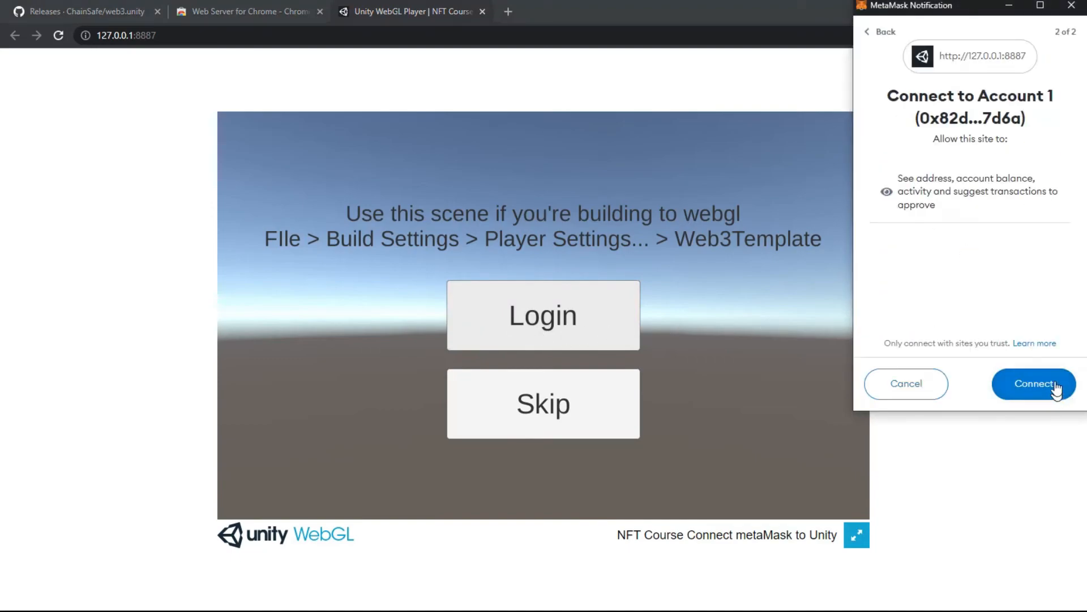
{"action": "left_click", "coordinate": [1032, 384]}
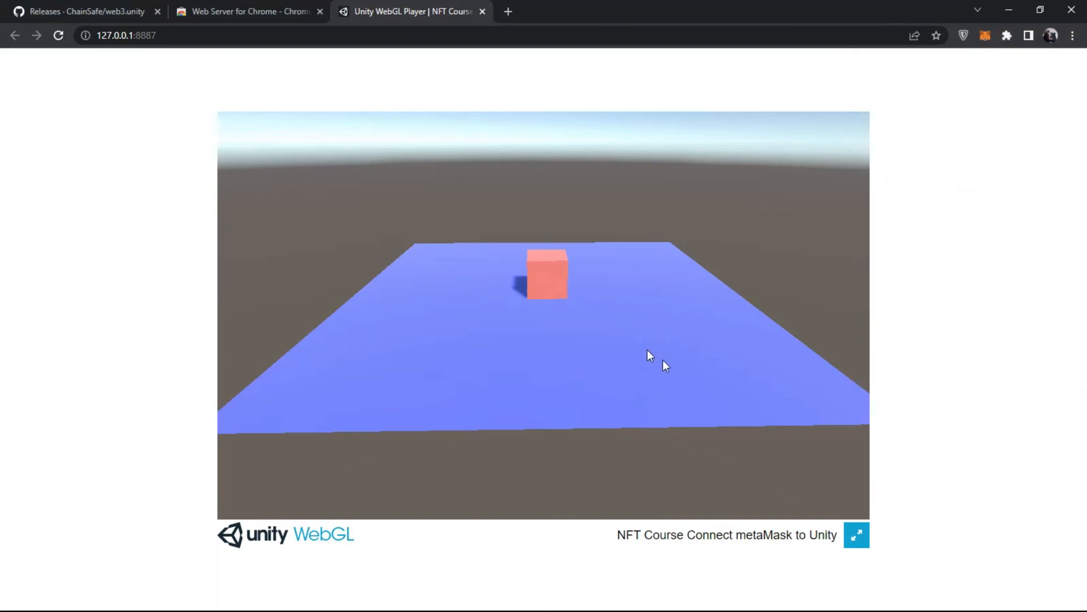
{"action": "left_click", "coordinate": [857, 535]}
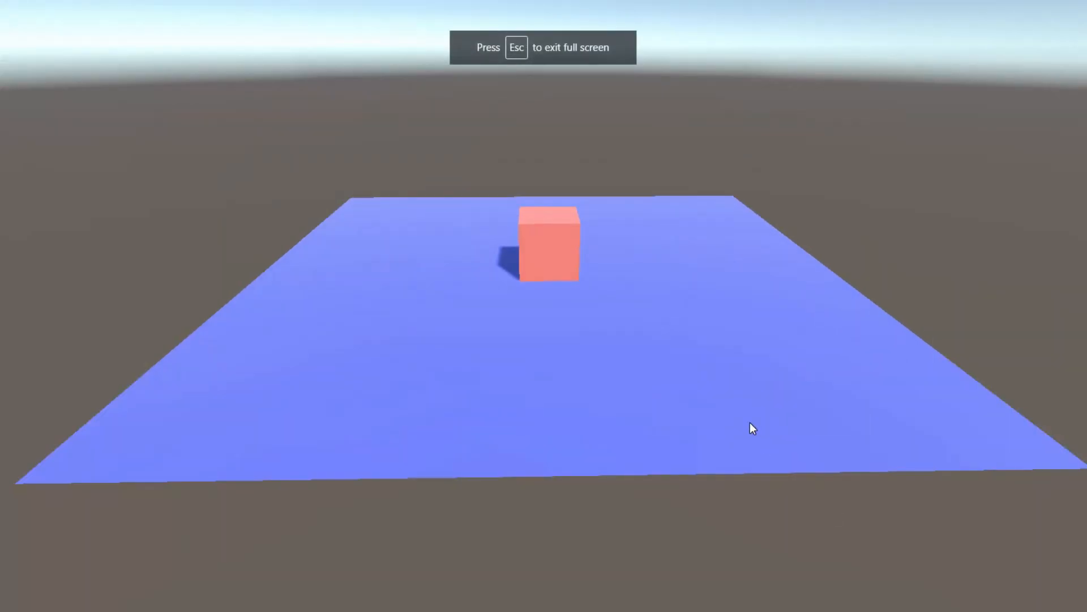